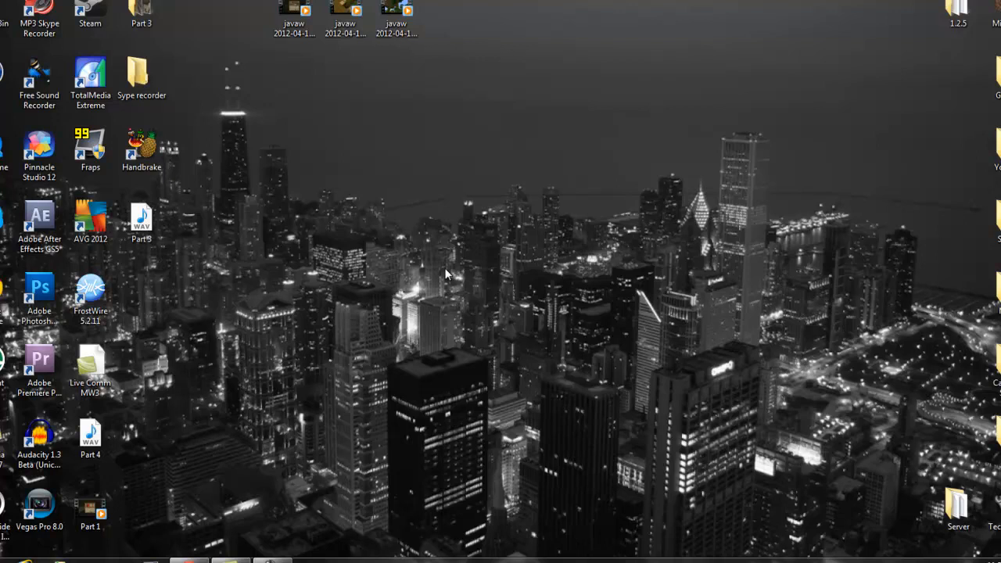
mouse_move(407, 304)
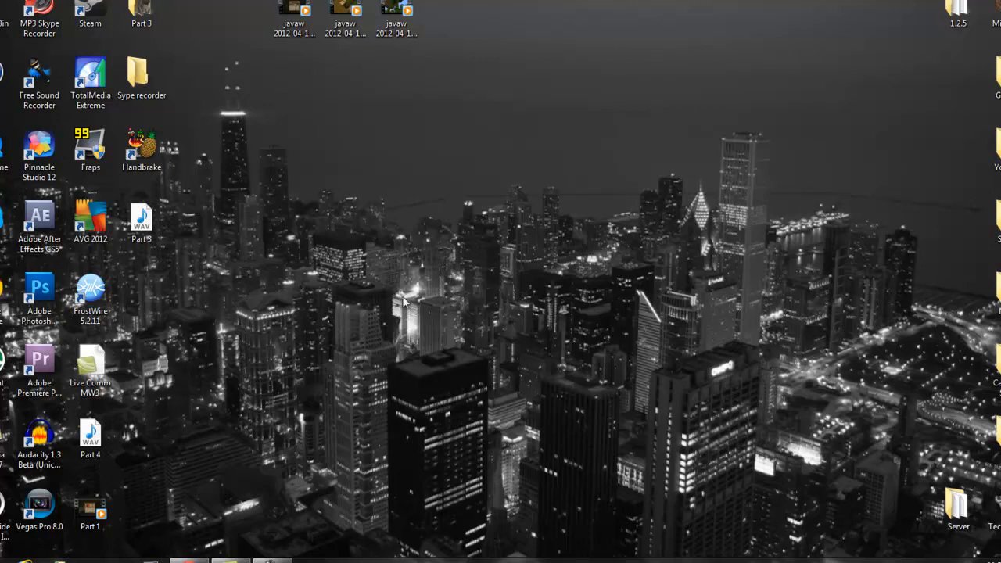
mouse_move(218, 503)
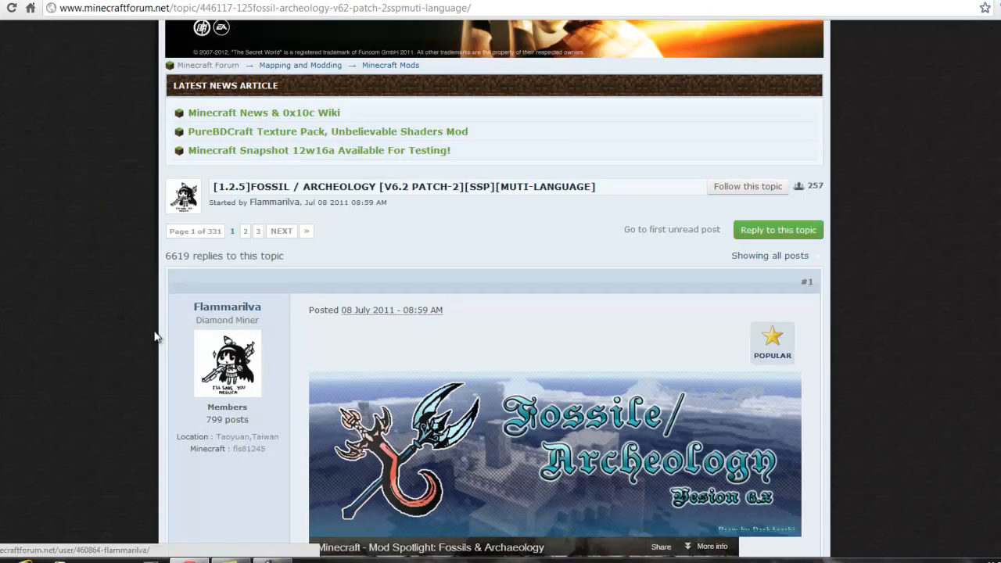
Step: Scroll the Fossil/Archeology mod forum thread on Minecraft Forums
scroll(down, 3)
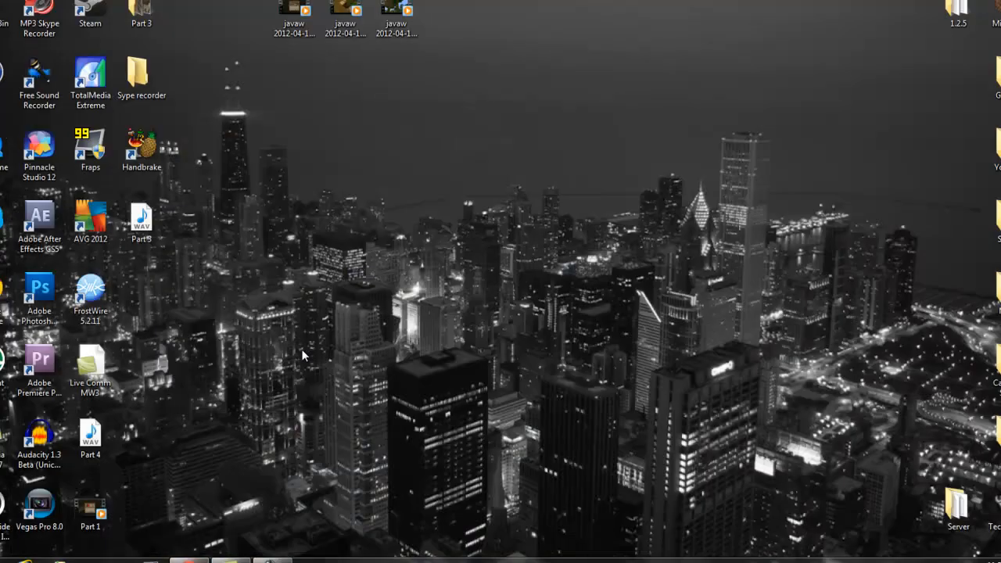
mouse_move(297, 358)
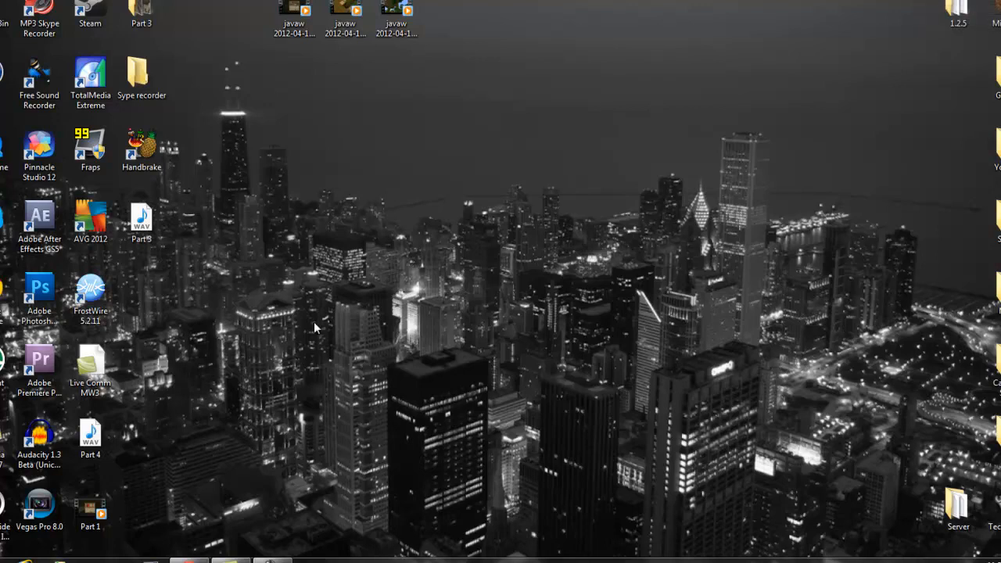
mouse_move(285, 357)
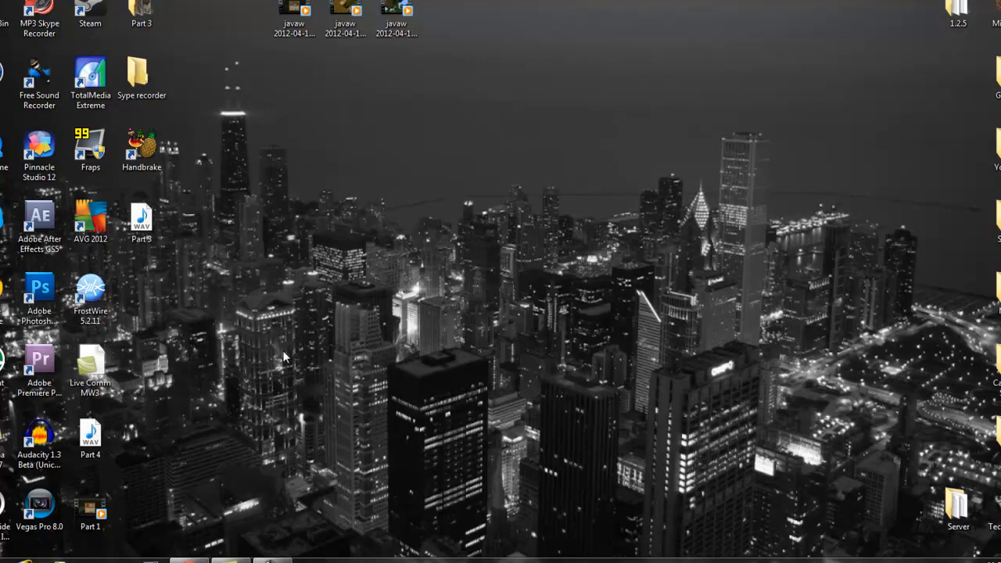
mouse_move(279, 363)
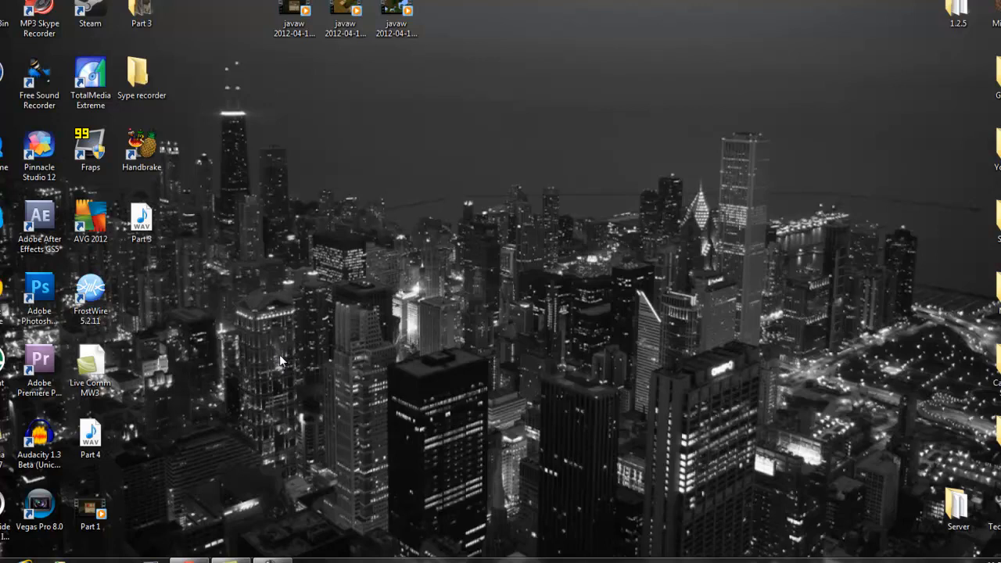
mouse_move(234, 516)
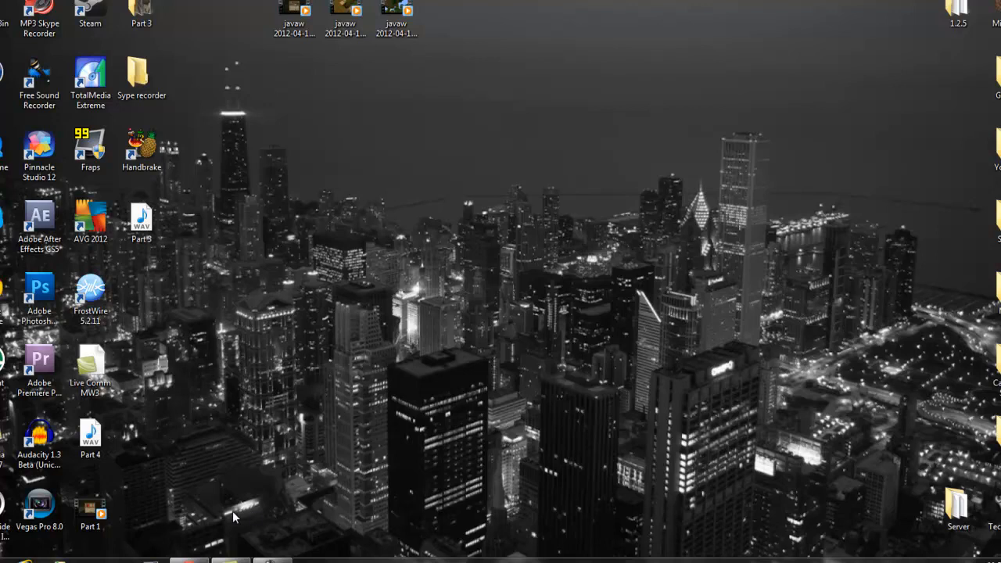
mouse_move(222, 514)
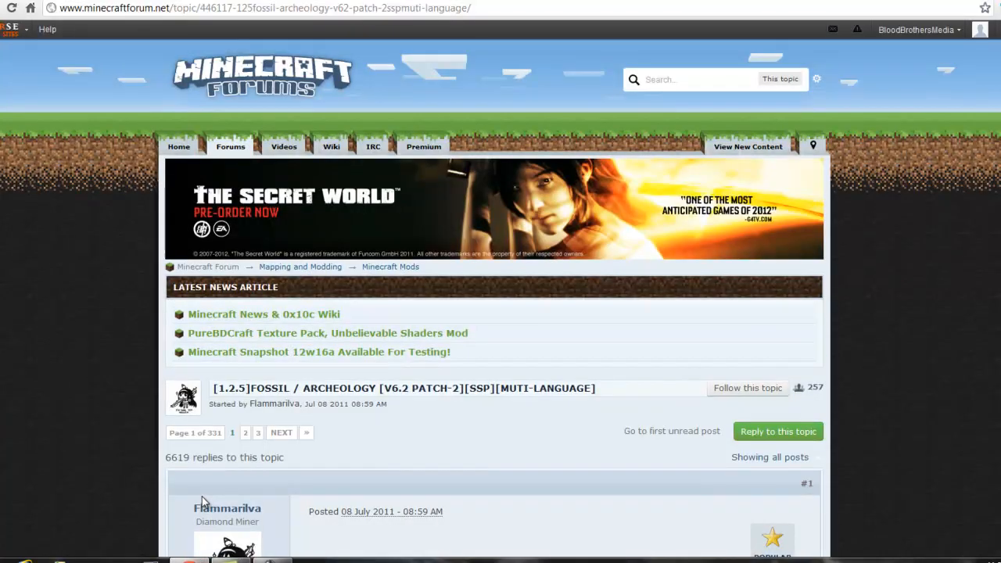
mouse_move(263, 491)
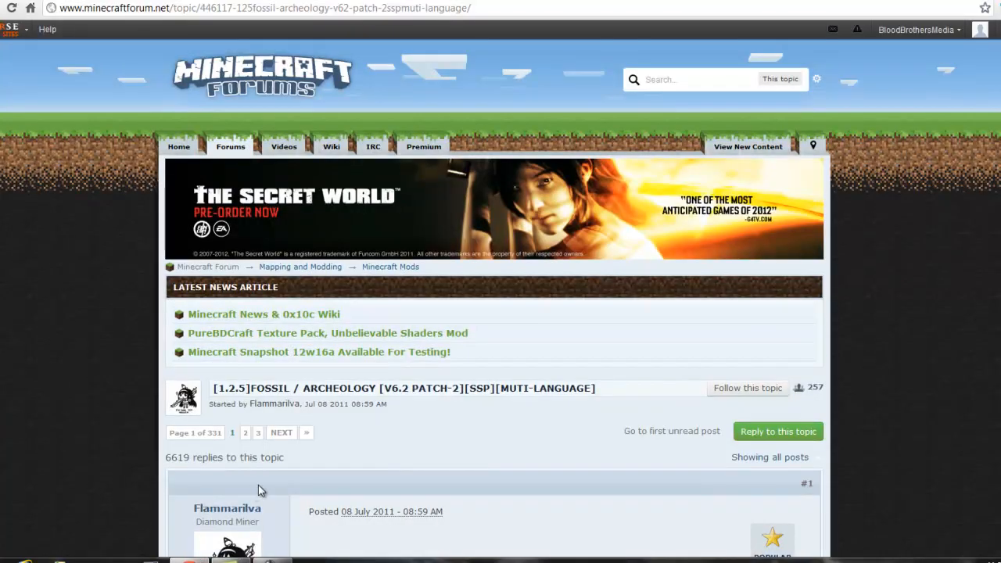
Step: Download the latest Fossil/Archeology mod version from the thread's Download section
scroll(down, 3)
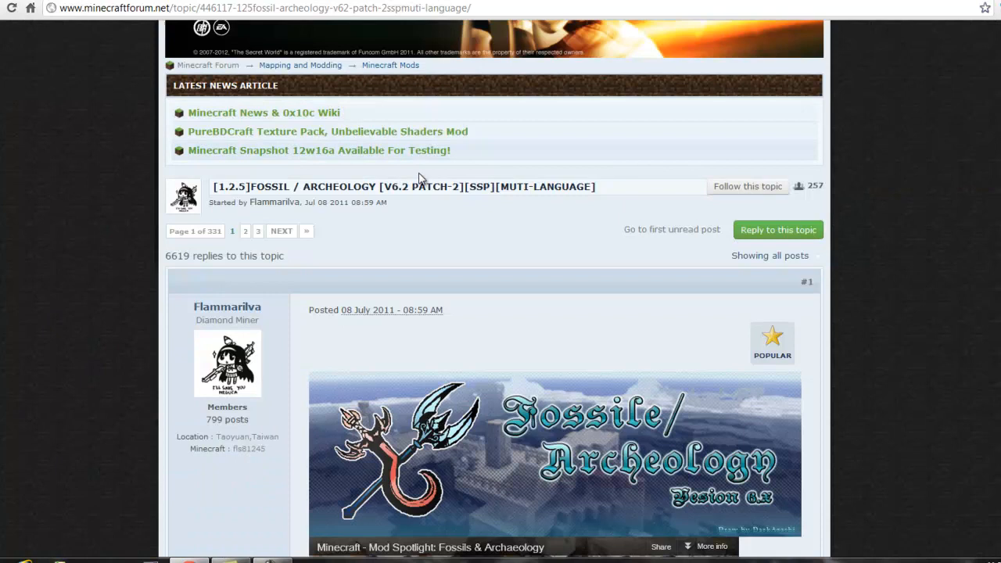
scroll(down, 3)
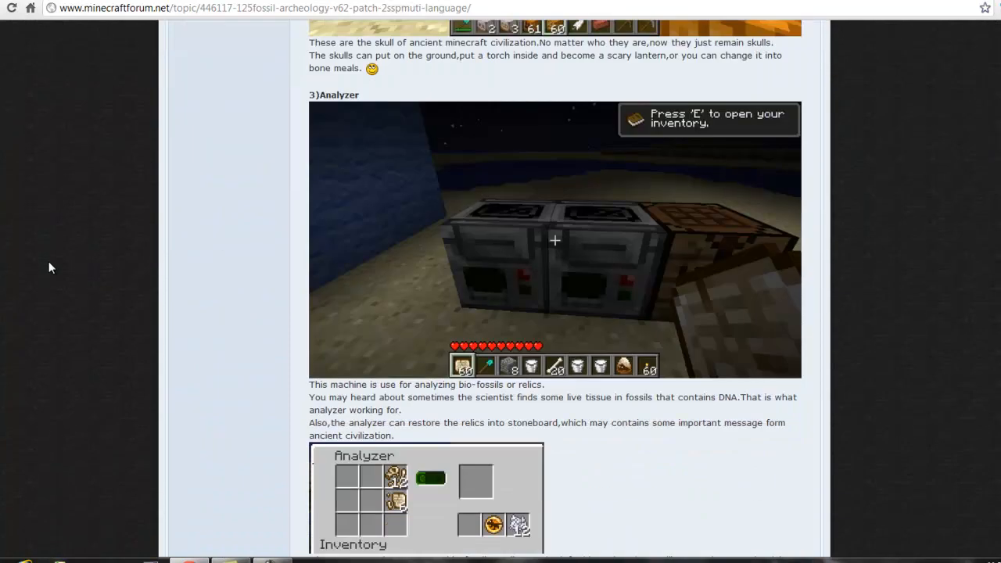
scroll(down, 3)
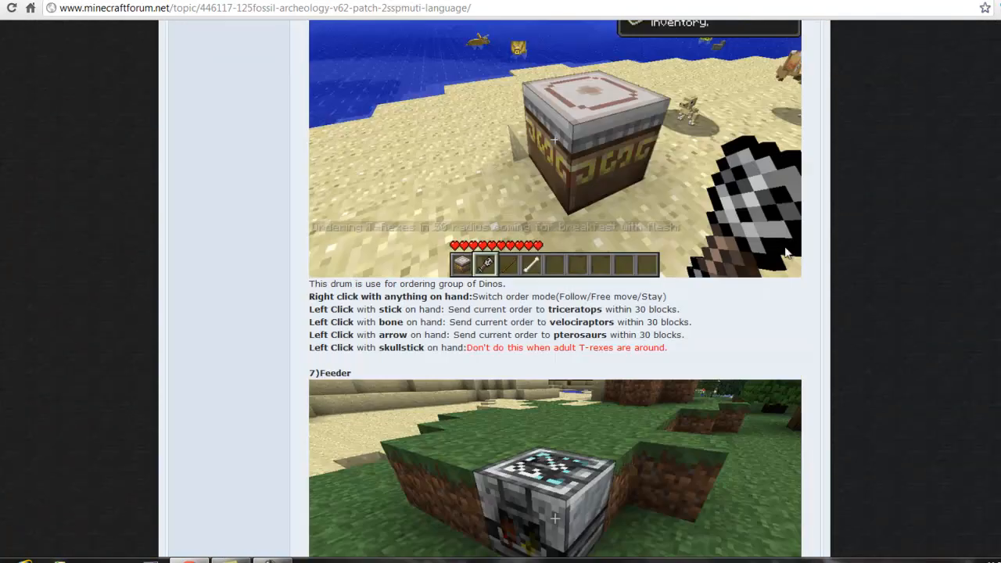
scroll(down, 3)
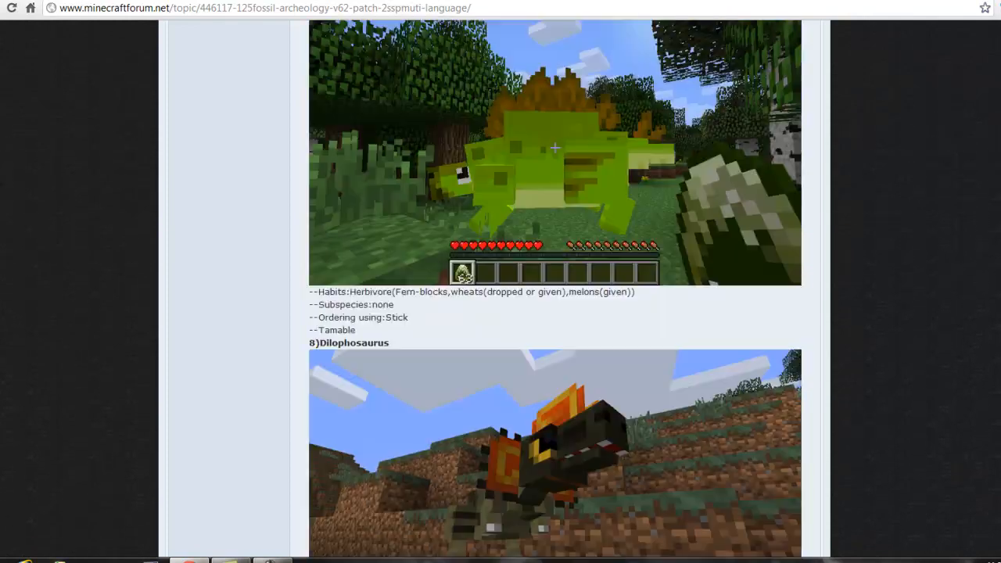
scroll(up, 3)
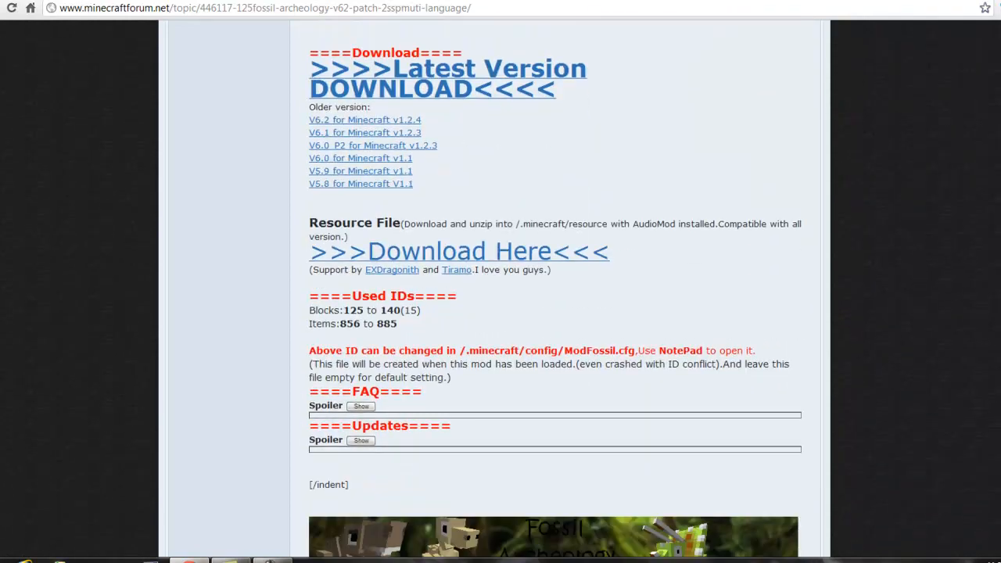
click(448, 78)
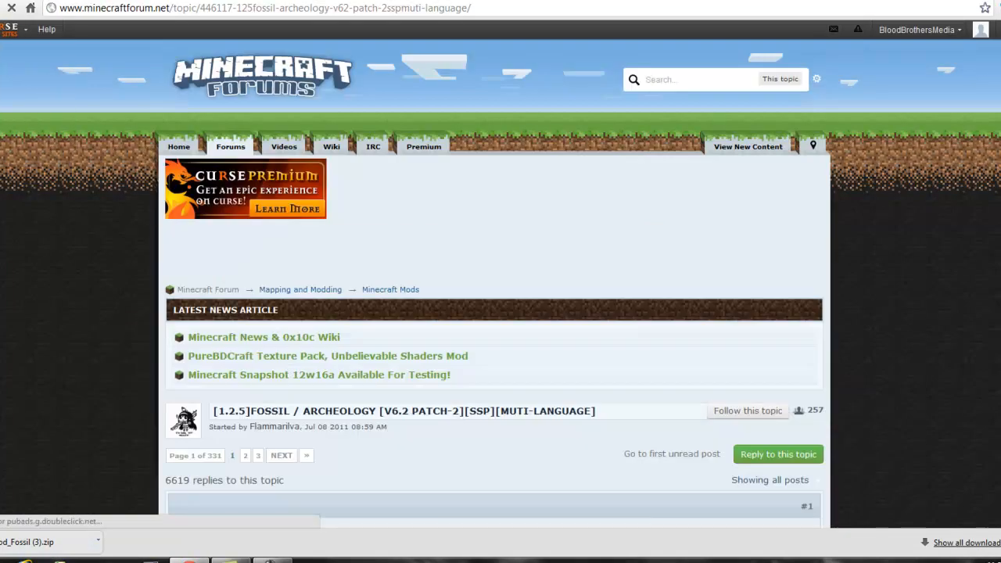
Step: Download the Fossil mod resource file via 'Download Here'
scroll(down, 3)
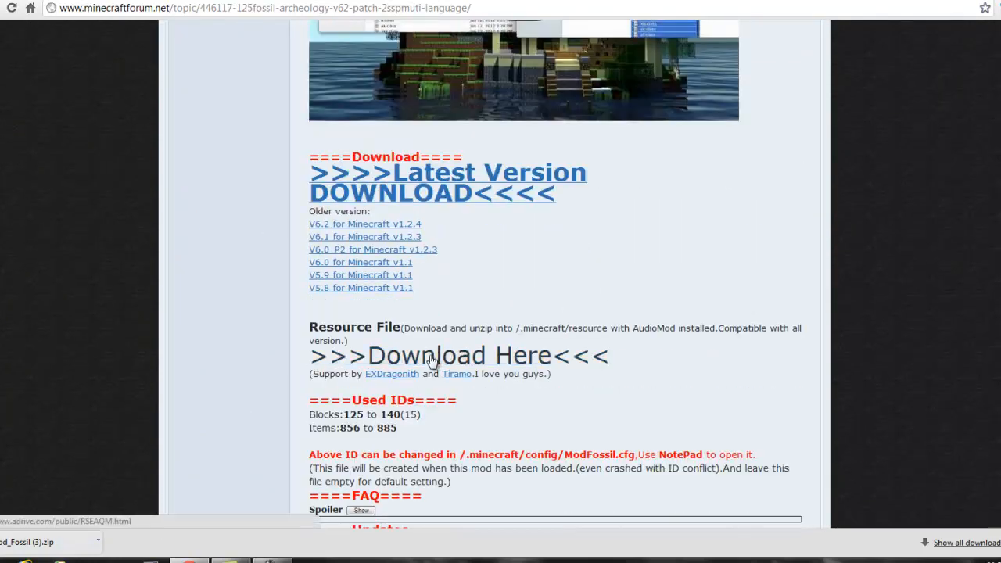
click(458, 357)
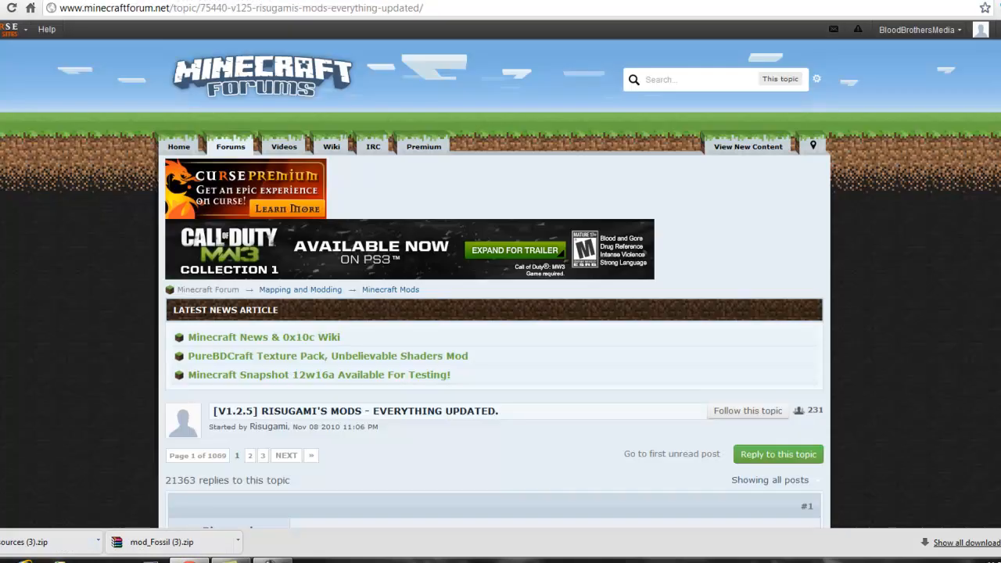
Step: Download AudioMod 1.2.5 directly from Risugami's mods topic
scroll(down, 3)
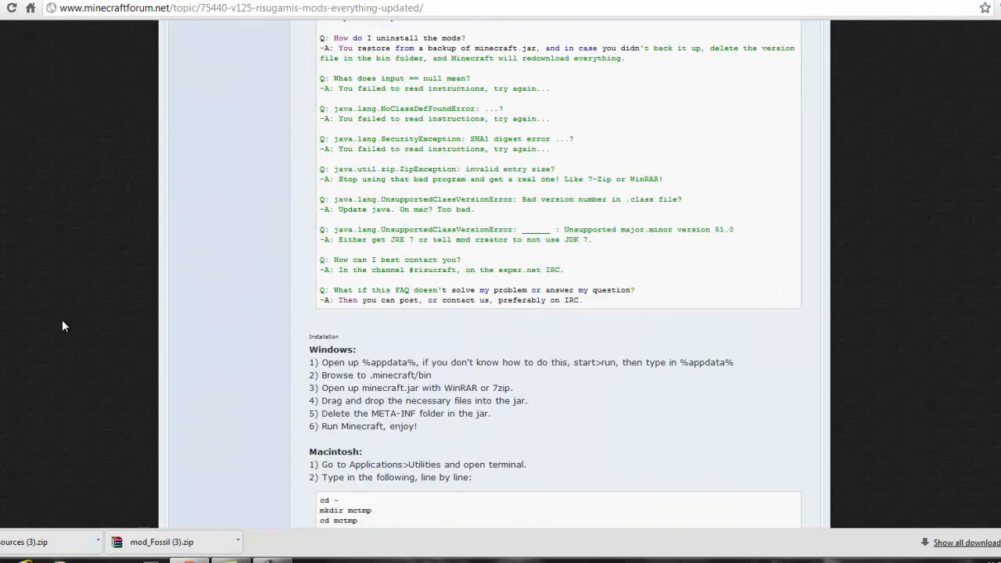
scroll(down, 3)
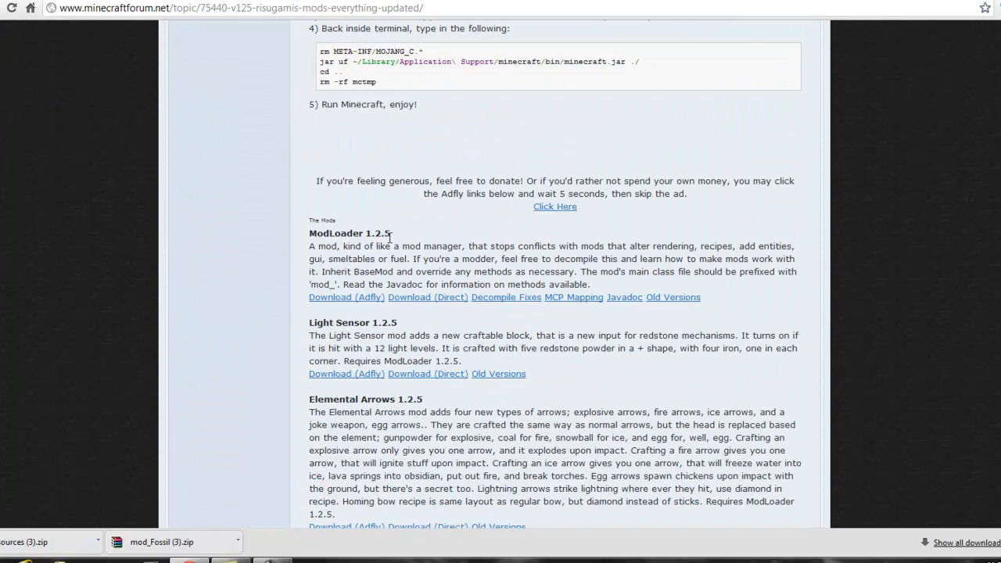
scroll(down, 3)
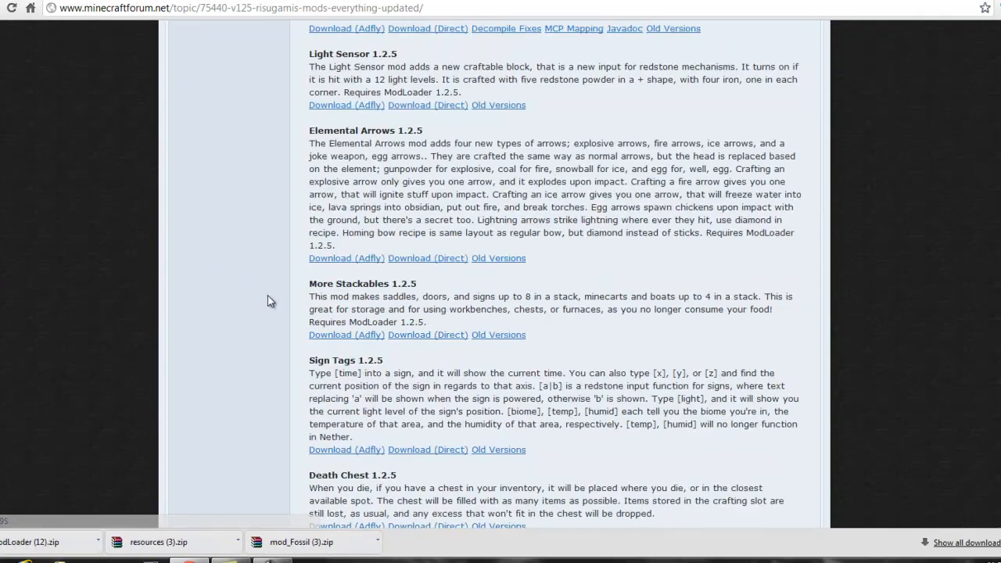
scroll(down, 3)
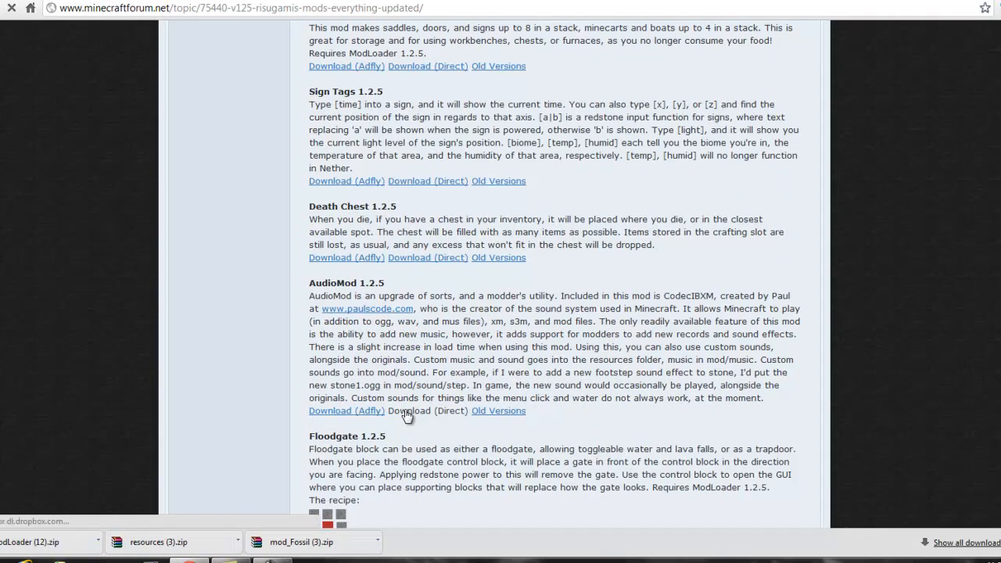
click(428, 410)
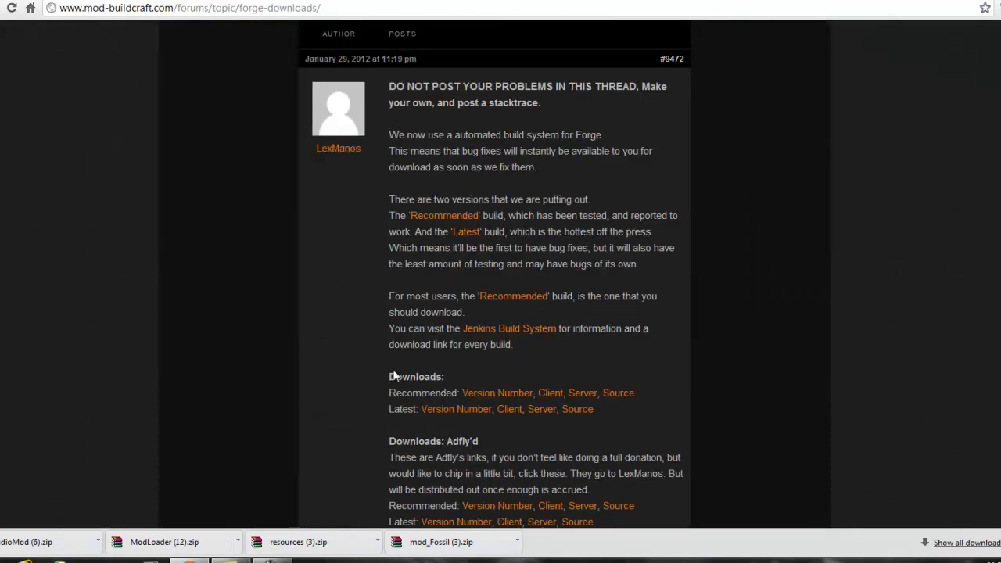
mouse_move(497, 393)
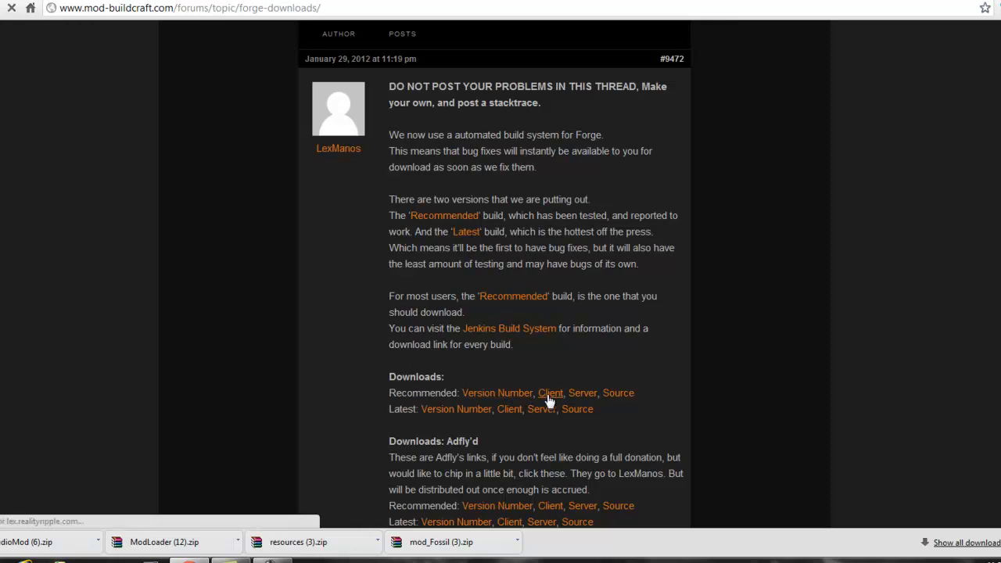
Step: Download the recommended Forge client build from the Forge downloads thread
click(551, 393)
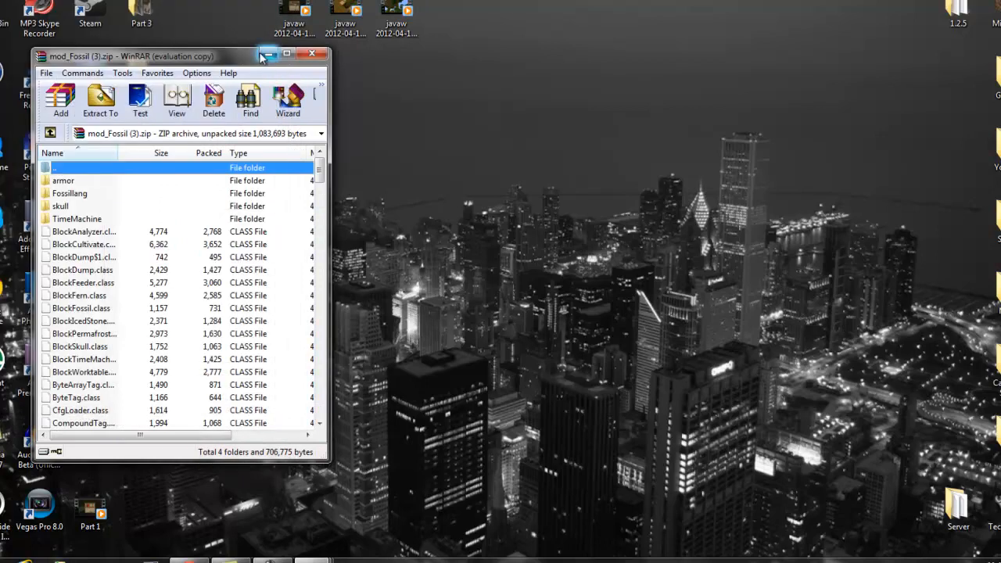
Step: Create a new desktop folder named 'Back Upy'
right_click(618, 352)
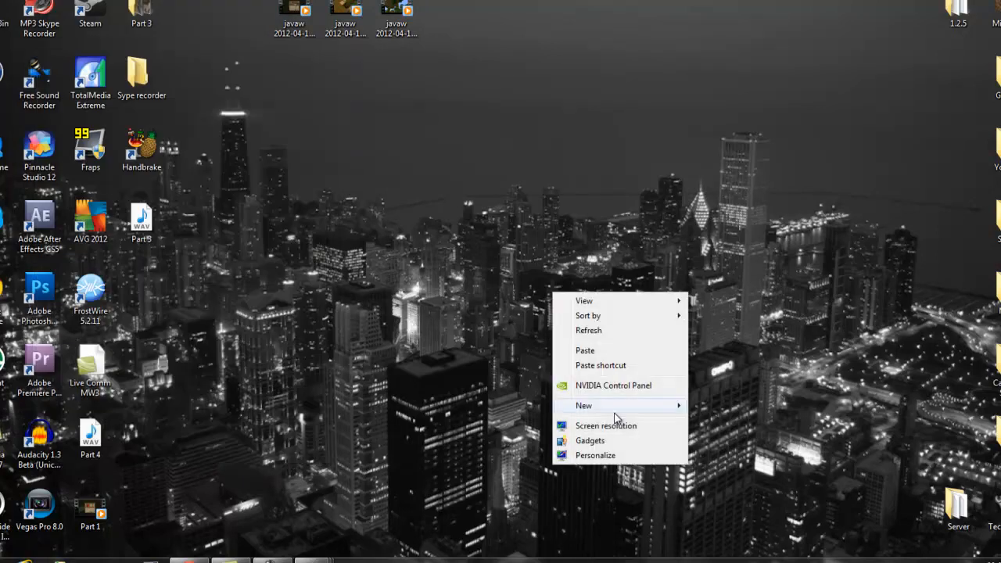
click(584, 405)
text(Back Upy)
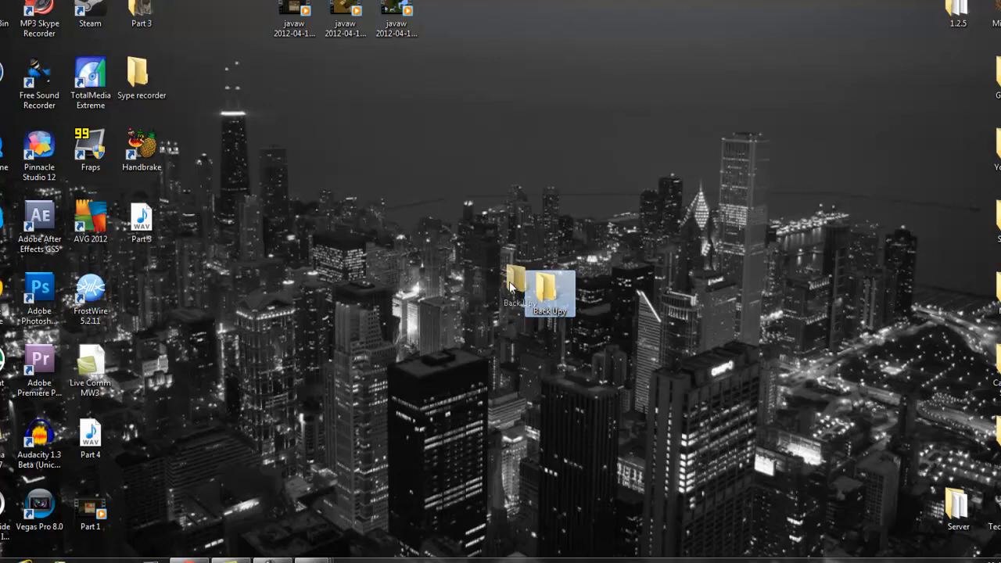
click(8, 562)
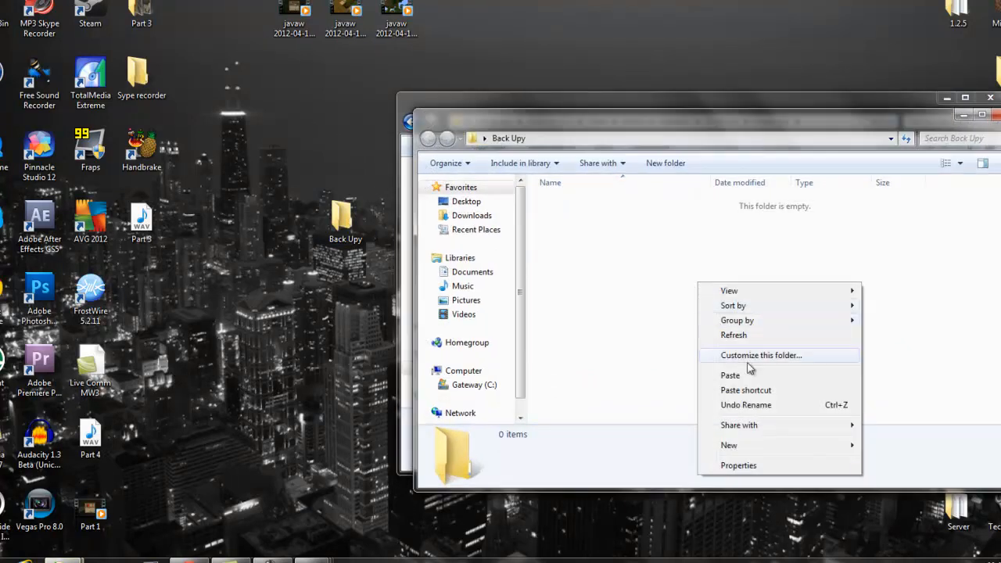
Step: Open minecraft.jar from the .minecraft bin folder as a WinRAR archive
click(729, 376)
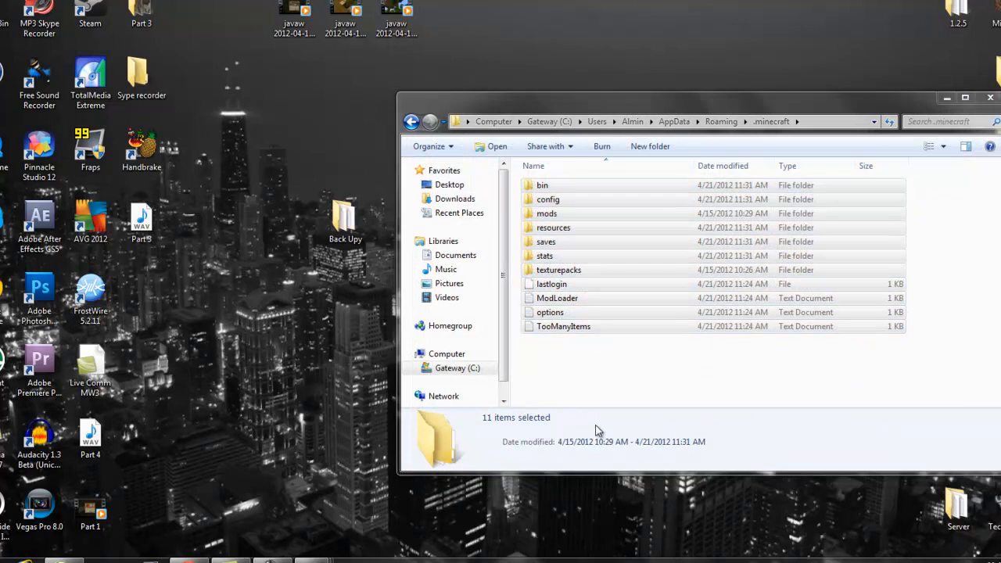
click(542, 184)
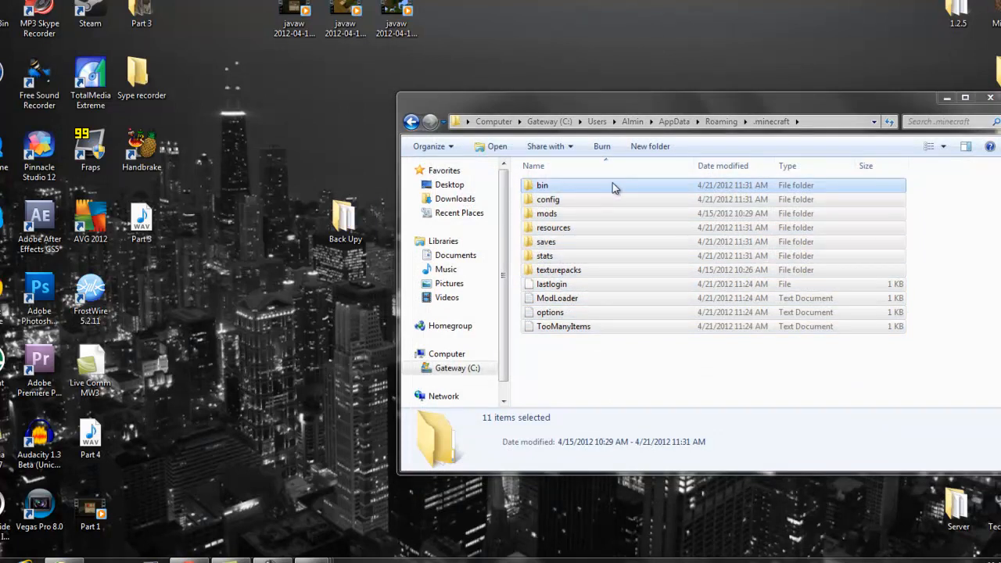
double_click(542, 185)
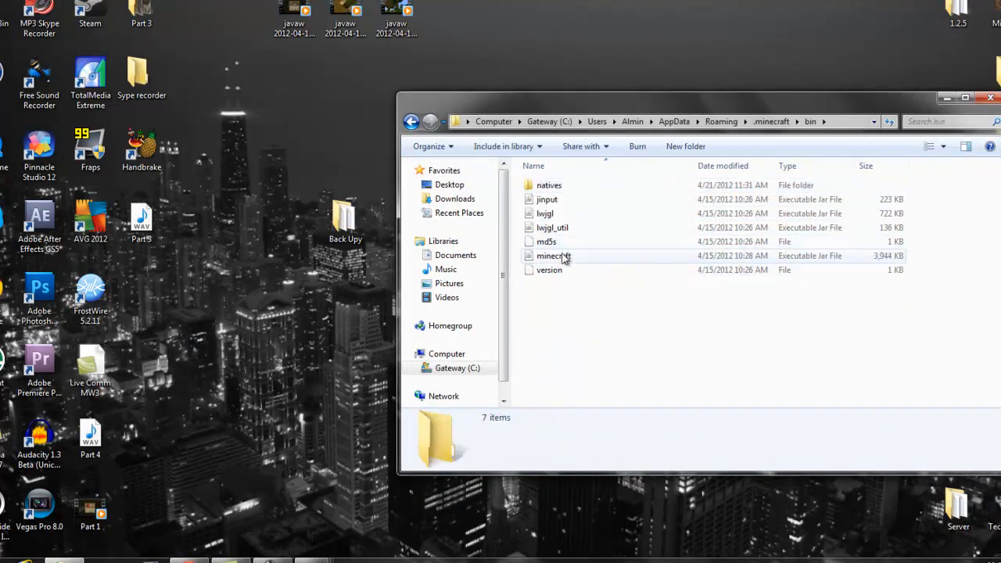
right_click(554, 257)
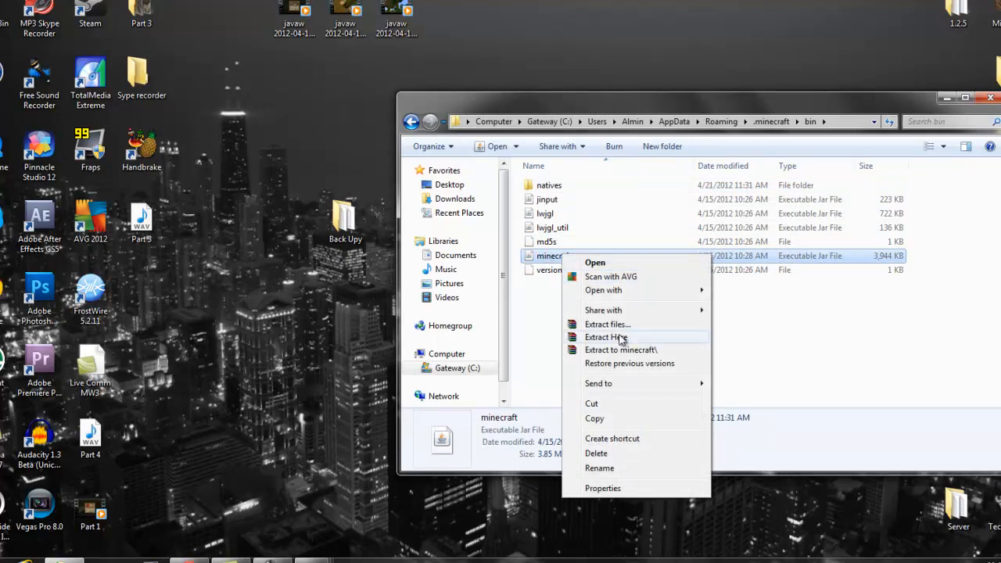
click(606, 338)
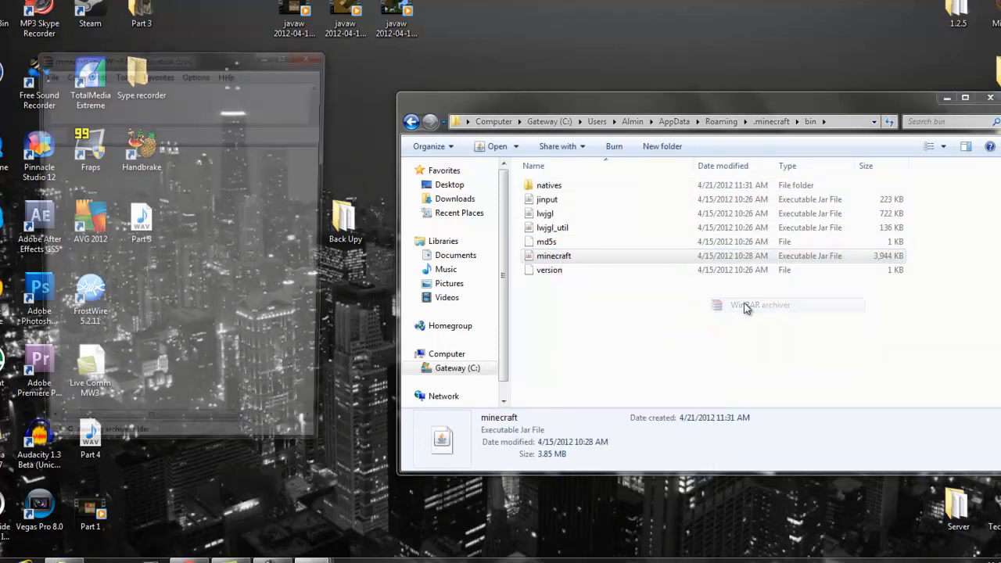
Step: Select the lang folder in minecraft.jar and bring up the ModLoader zip beside it
double_click(759, 305)
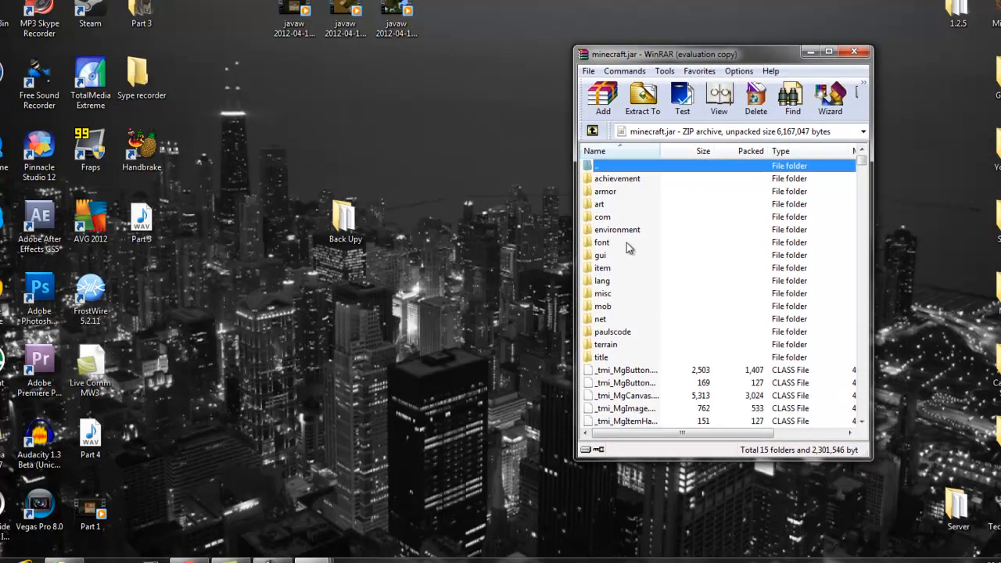
click(601, 280)
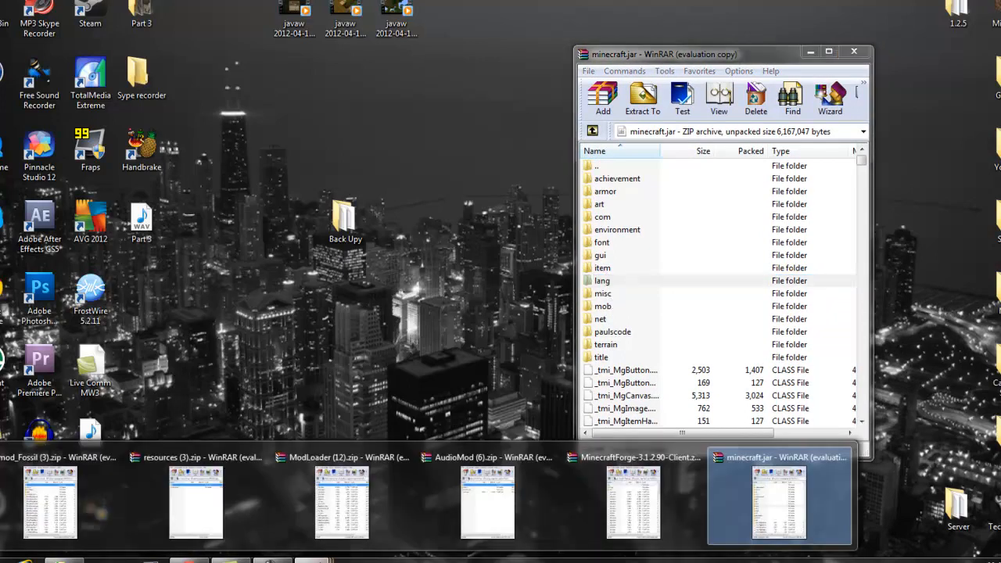
click(348, 457)
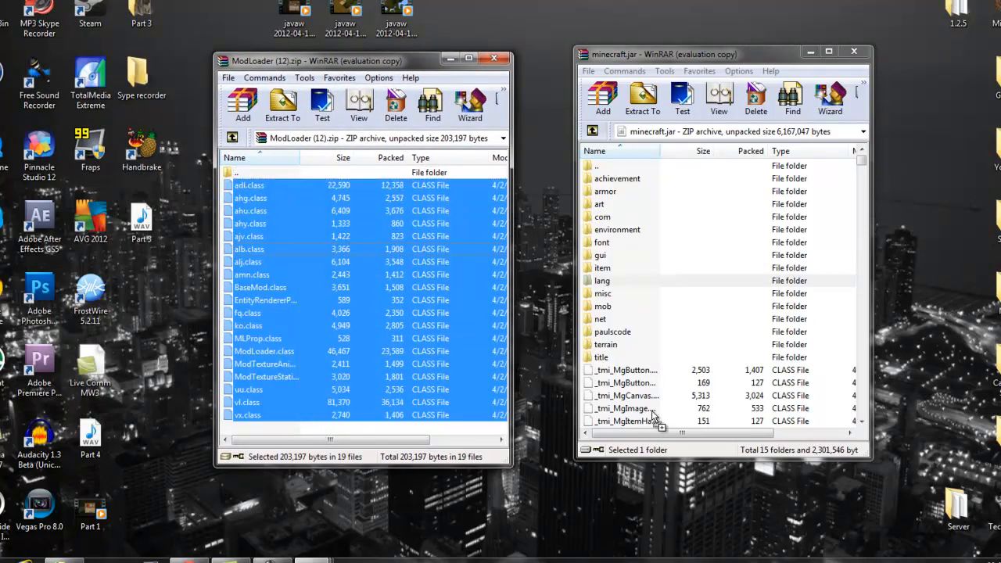
Step: Add AudioMod's files into minecraft.jar, closing the ModLoader and AudioMod archives
click(602, 280)
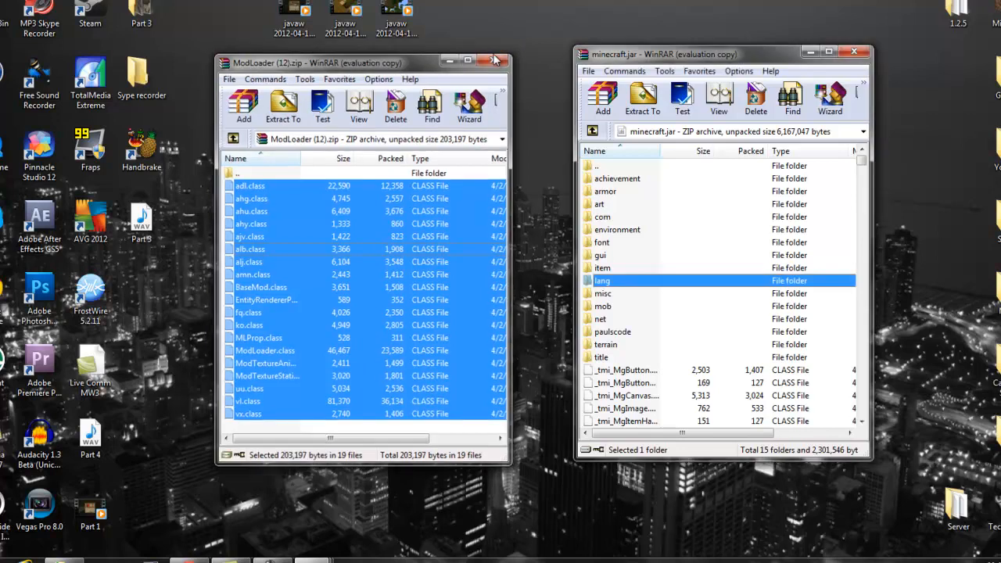
click(494, 62)
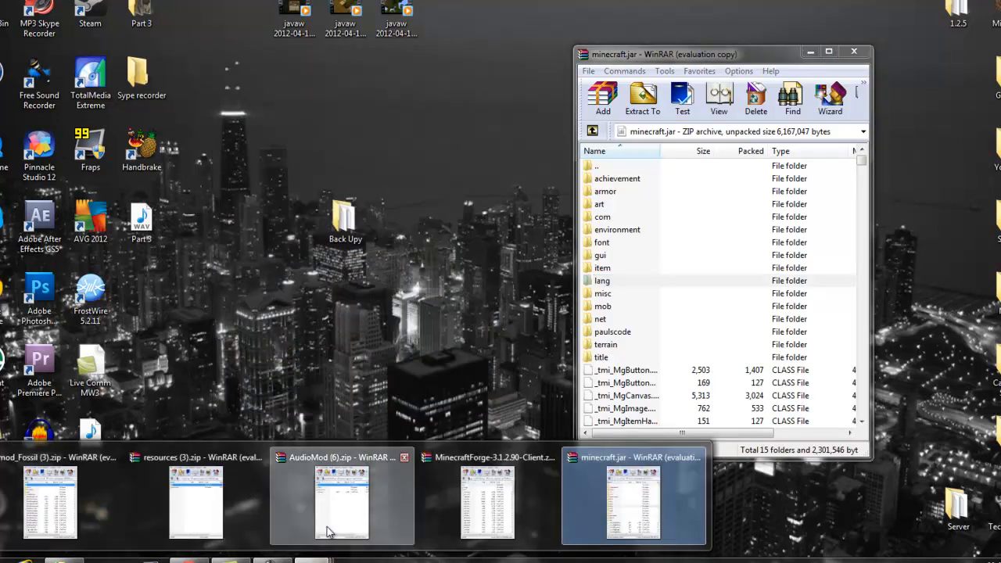
click(341, 501)
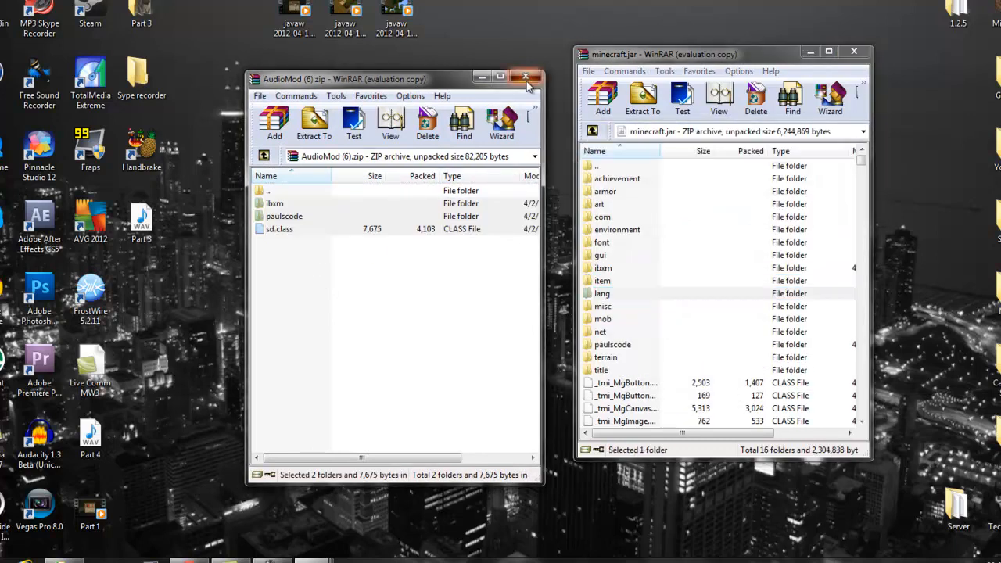
click(526, 79)
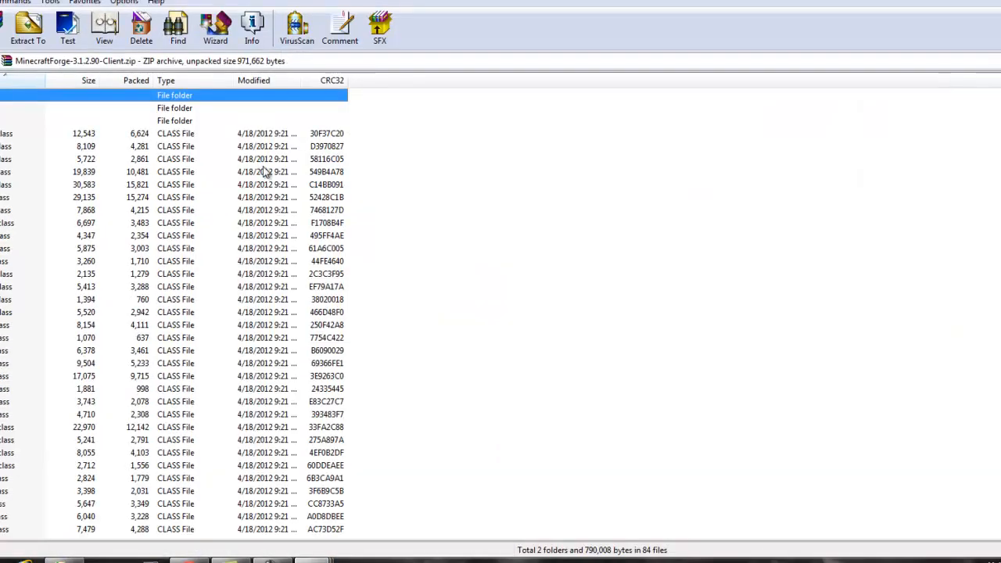
Step: Add the MinecraftForge client files into minecraft.jar and close the Forge zip
scroll(down, 3)
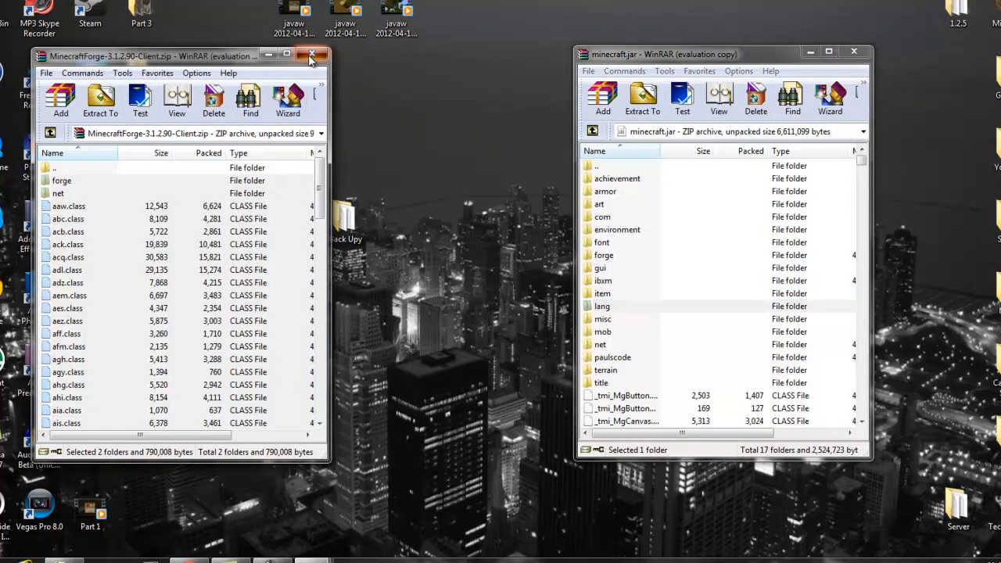
click(313, 56)
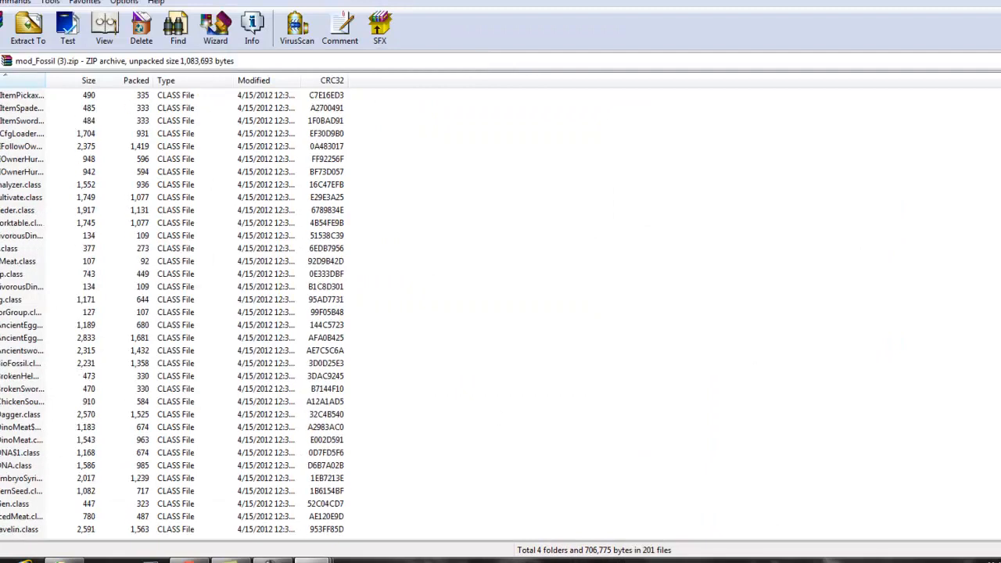
Step: Add the mod_Fossil files into minecraft.jar, confirm the archive parameters, and close the jar
scroll(down, 3)
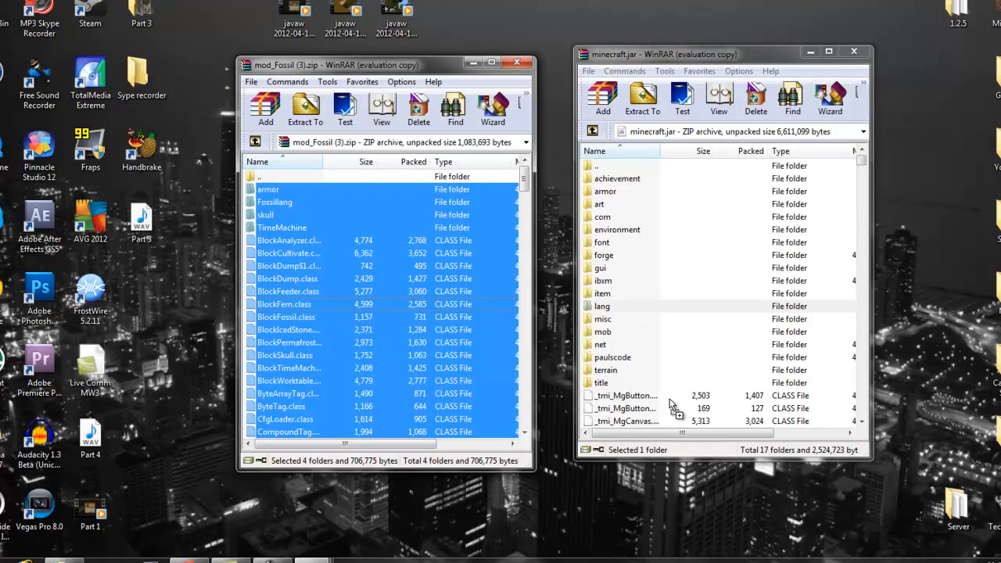
click(604, 100)
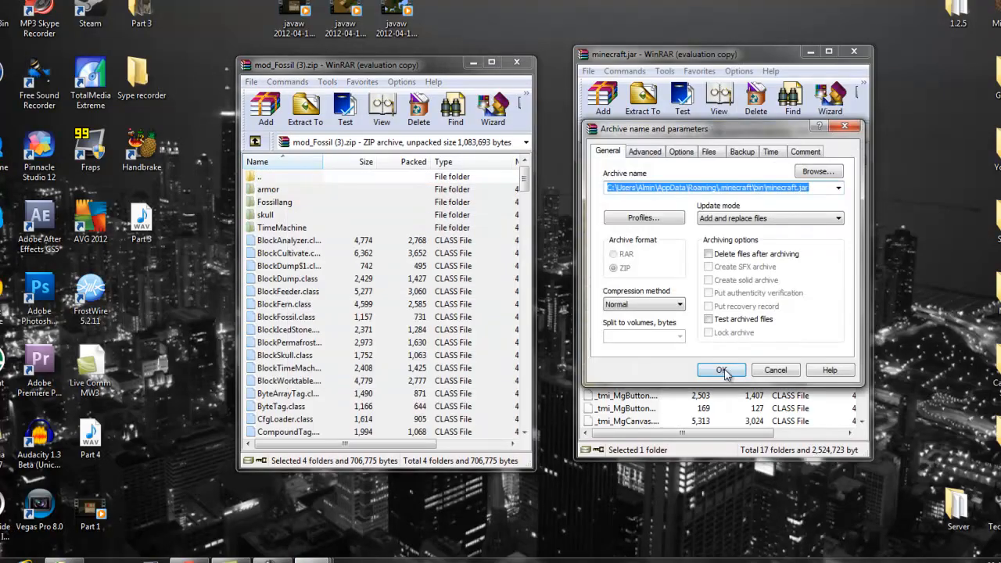
click(719, 370)
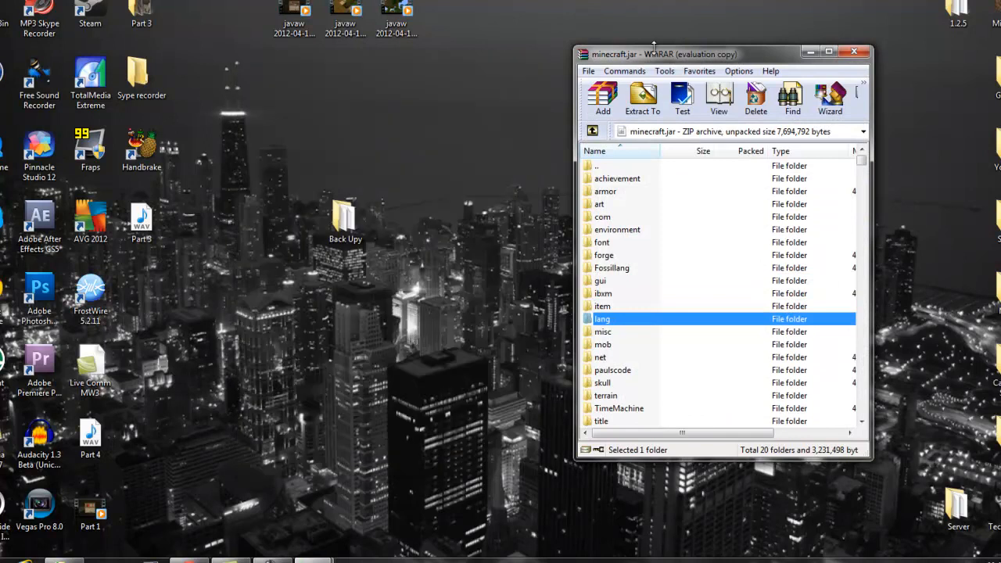
click(854, 51)
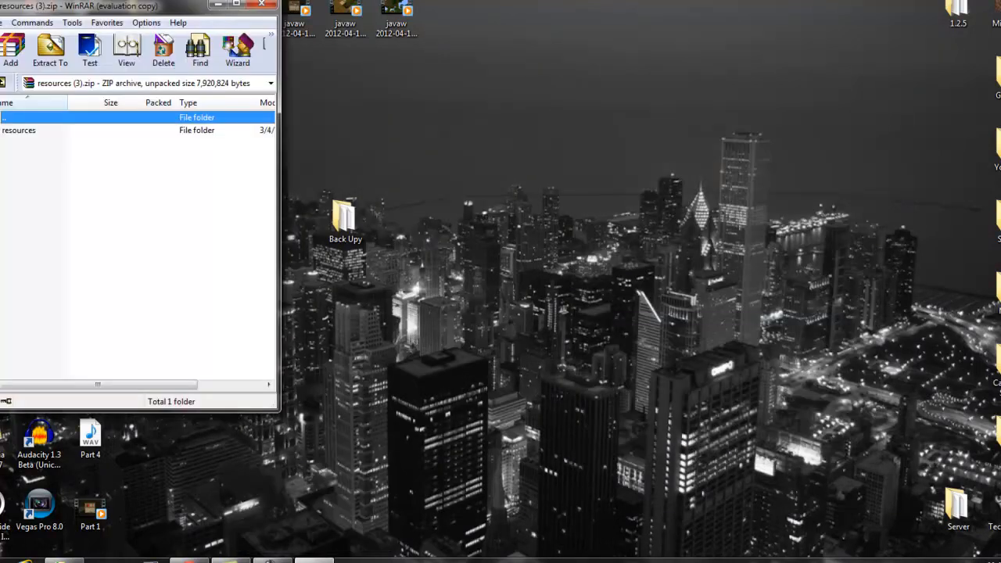
Step: Merge the resources folder into .minecraft, confirming the overwrite, and close the Explorer window
click(261, 6)
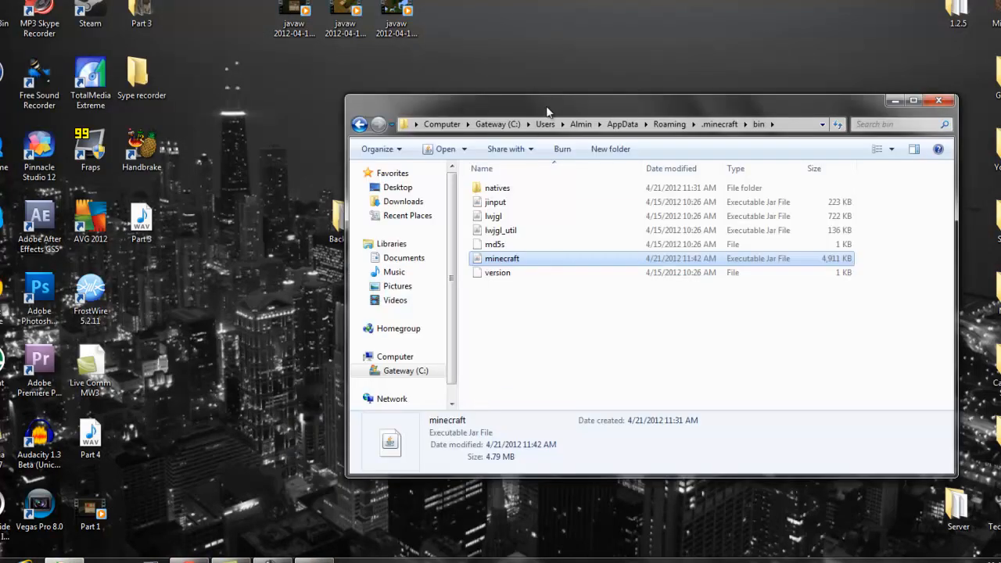
click(360, 123)
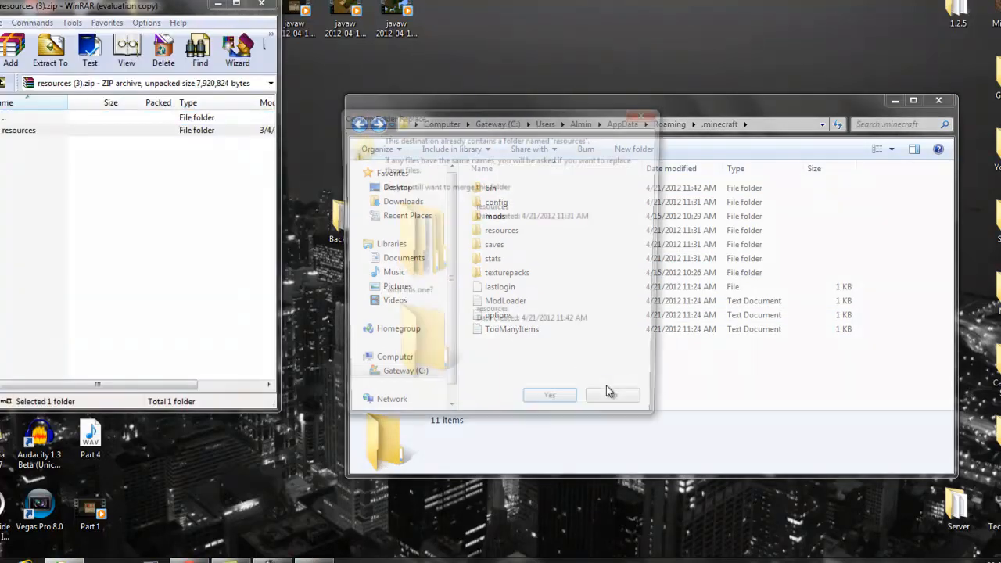
click(549, 394)
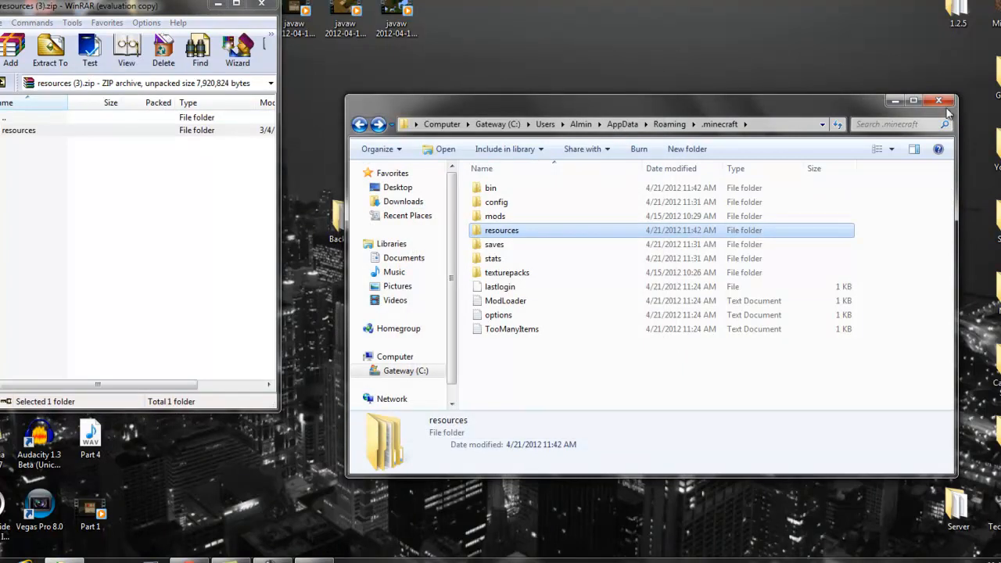
click(938, 100)
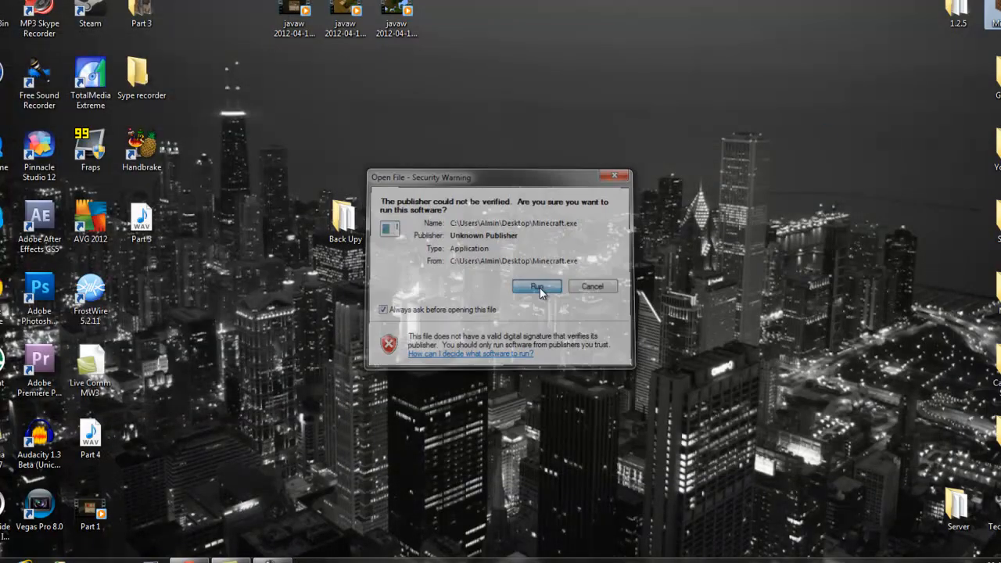
Step: Log in with the saved credentials so the modded Minecraft 1.2.5 starts
click(537, 286)
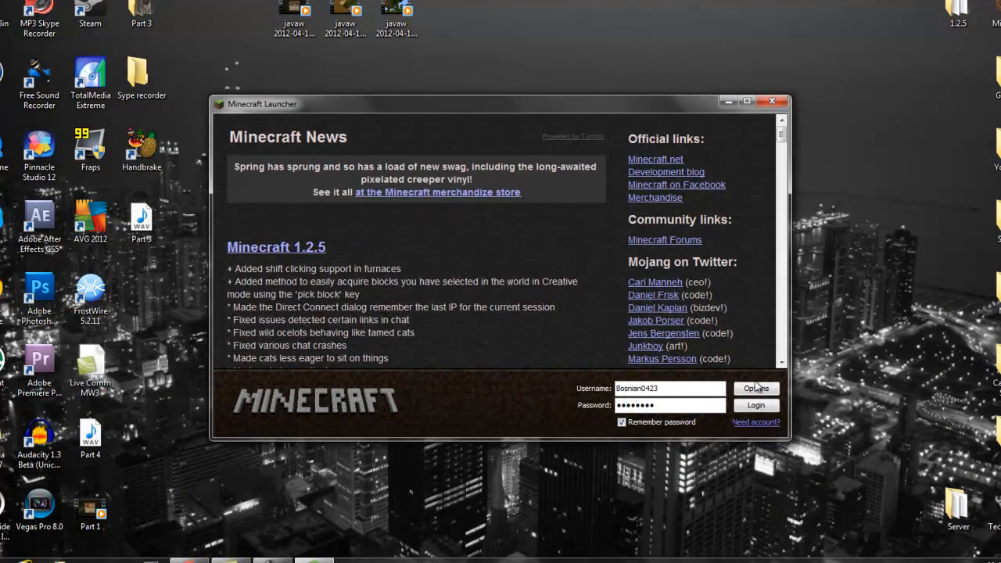
click(756, 405)
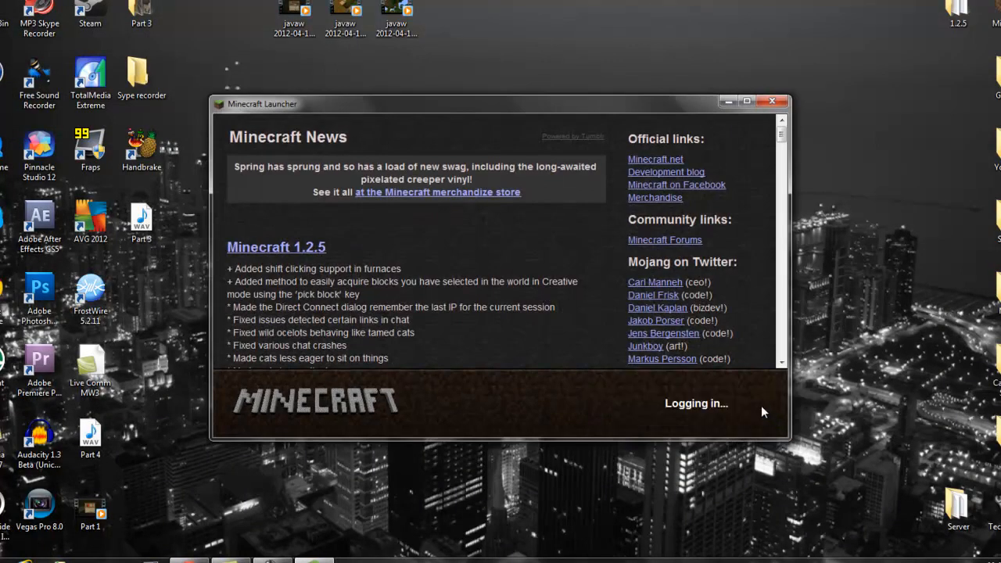
mouse_move(754, 407)
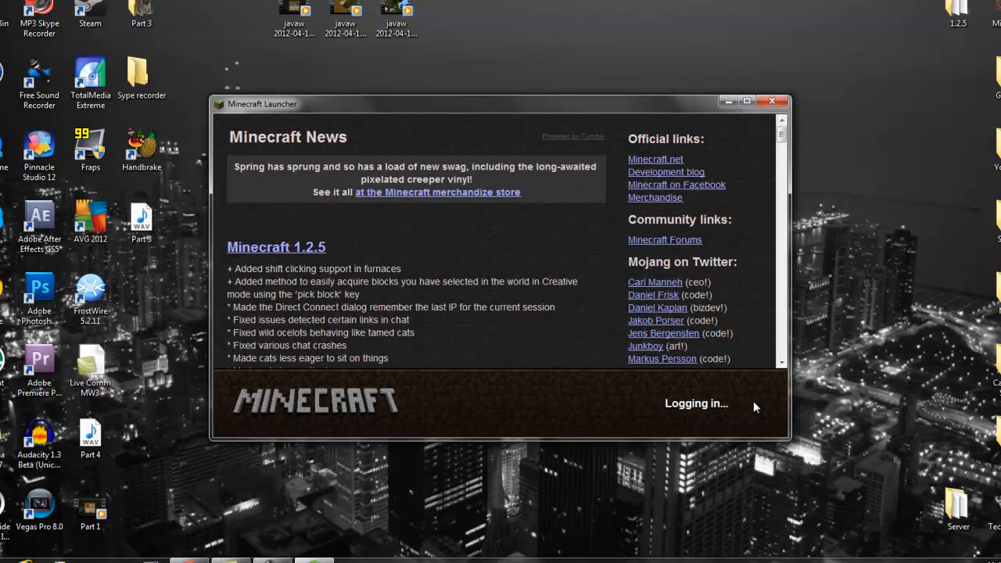
mouse_move(752, 405)
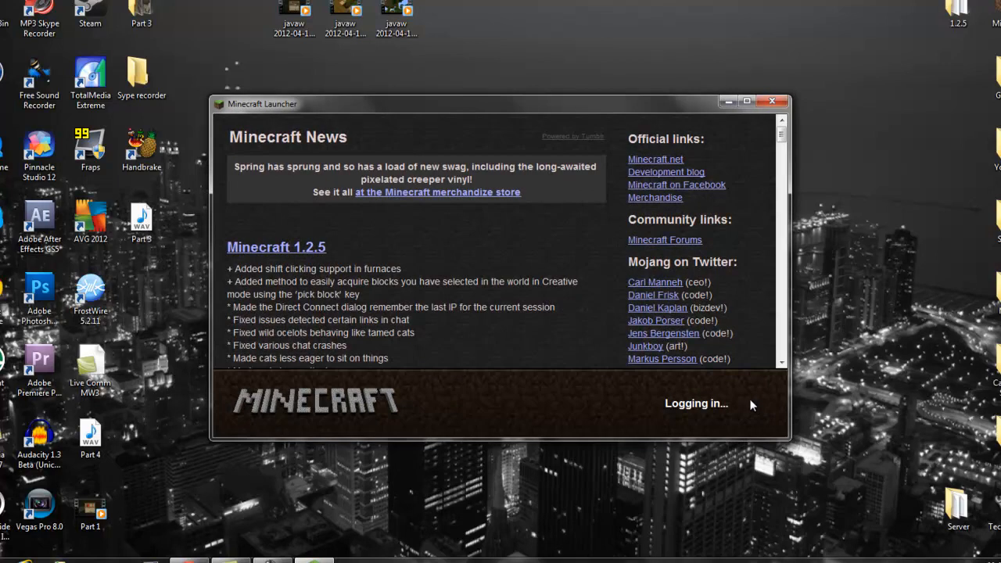
mouse_move(665, 417)
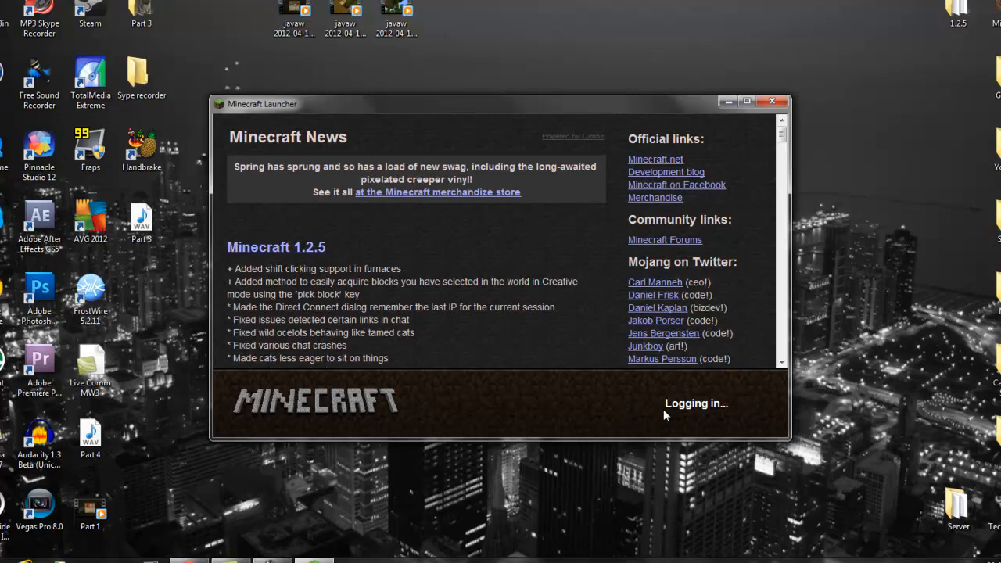
mouse_move(729, 403)
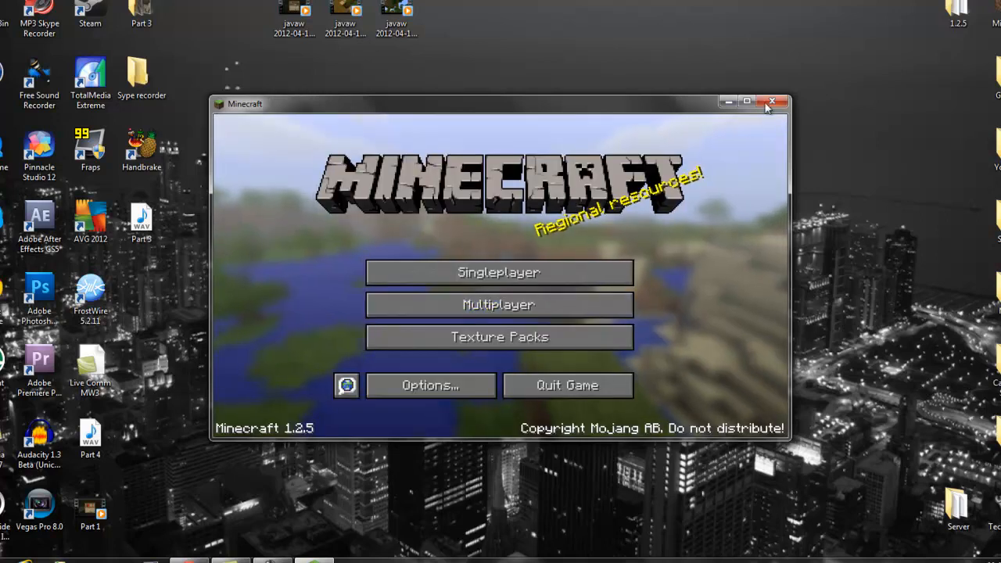
Step: Start a singleplayer game from the Minecraft 1.2.5 title screen
click(748, 102)
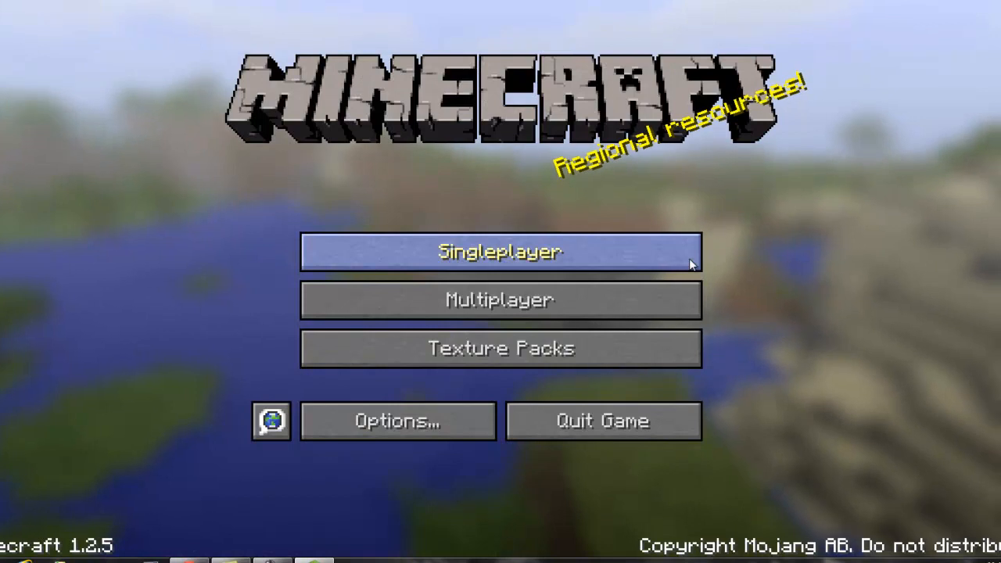
mouse_move(501, 347)
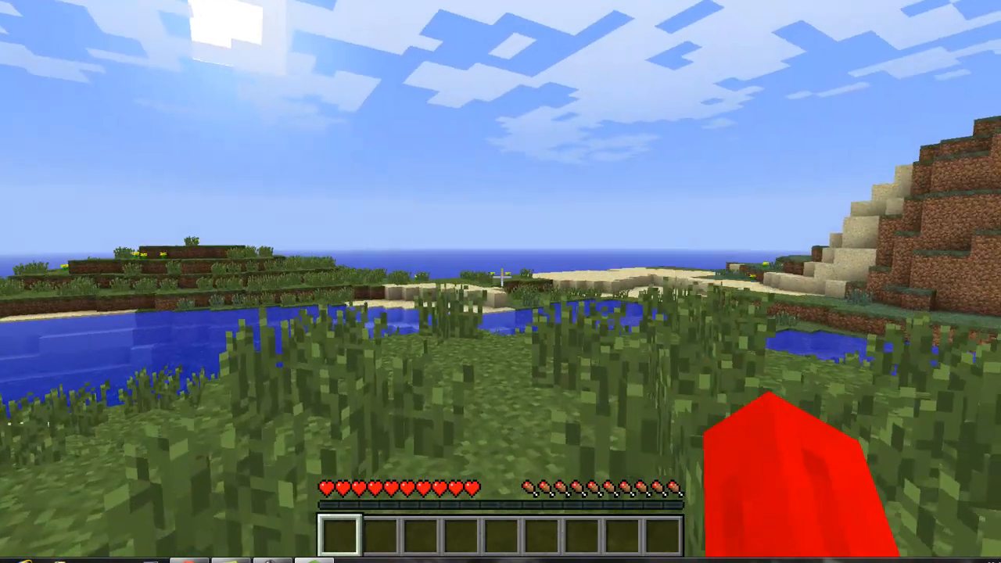
mouse_move(501, 281)
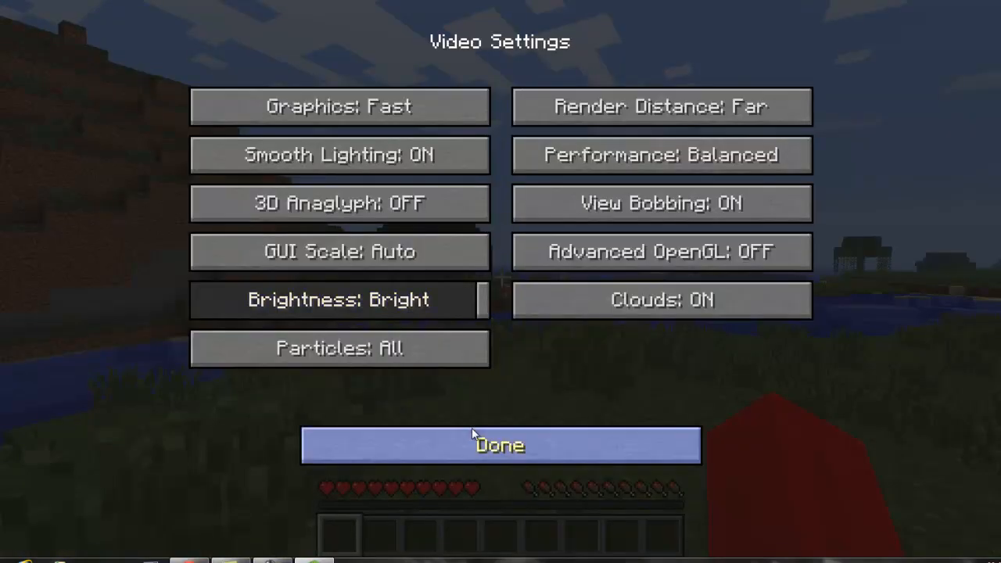
mouse_move(602, 125)
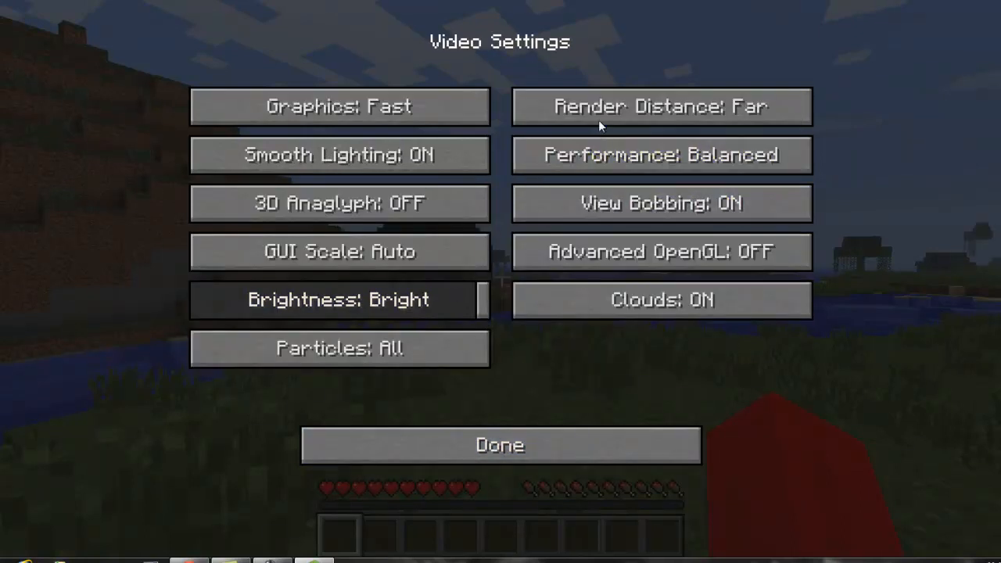
Step: Set render distance to Normal in Video Settings, return to the world and bring up the inventory
click(660, 106)
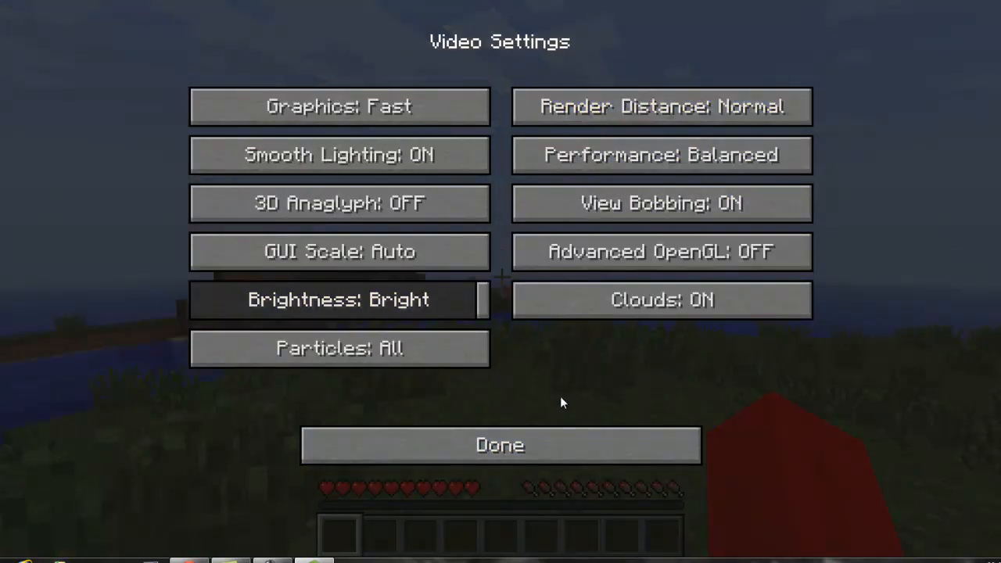
click(500, 444)
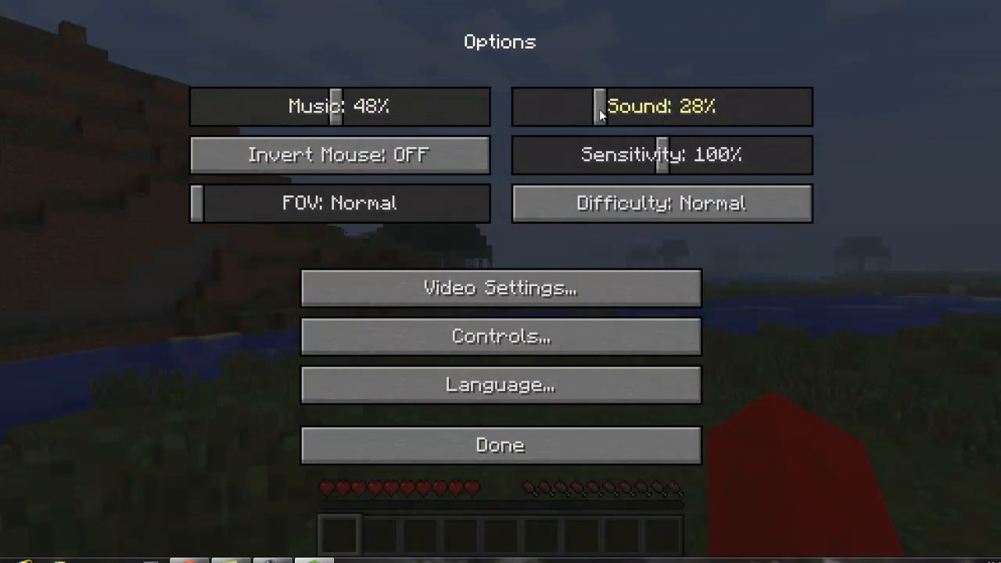
click(501, 445)
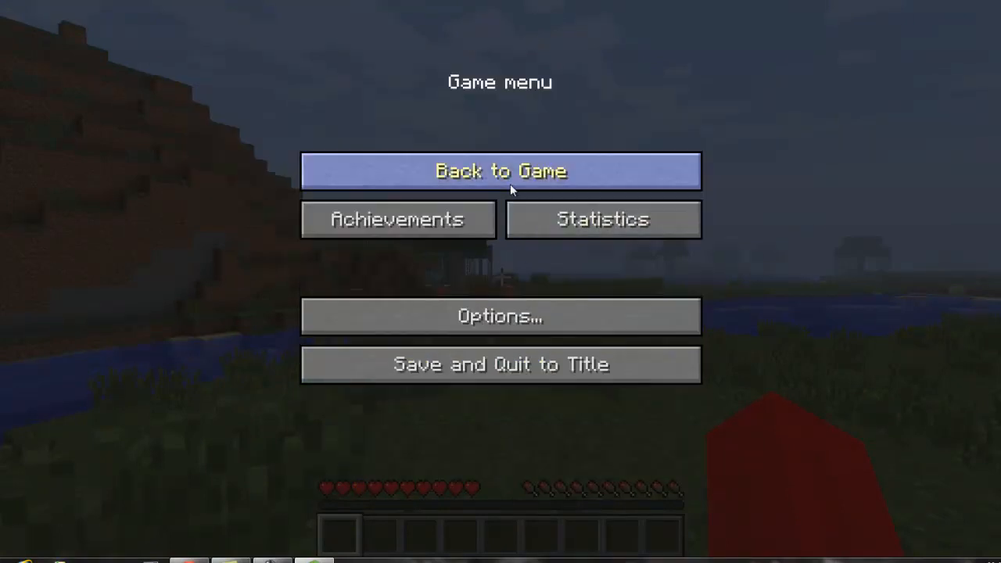
click(501, 170)
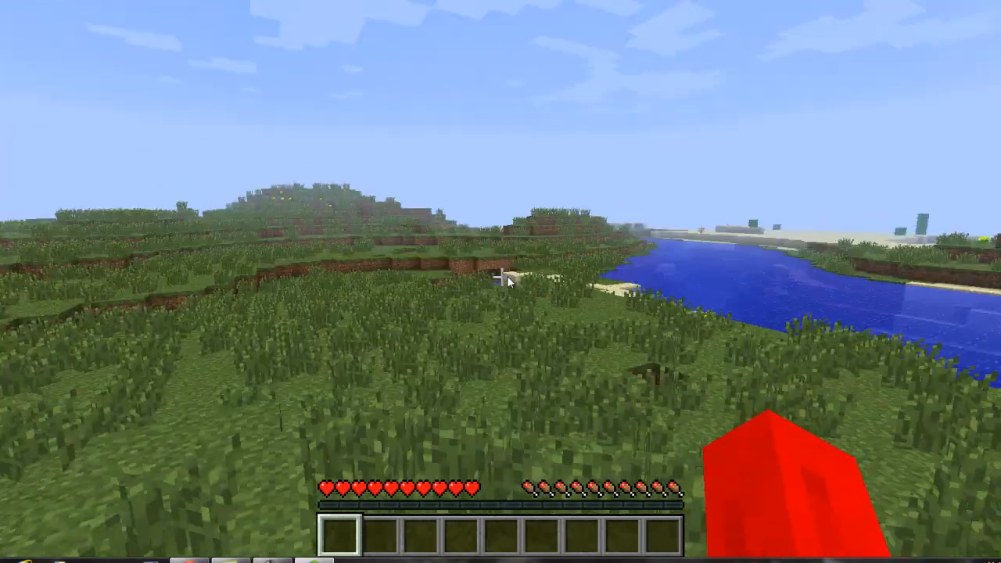
key(e)
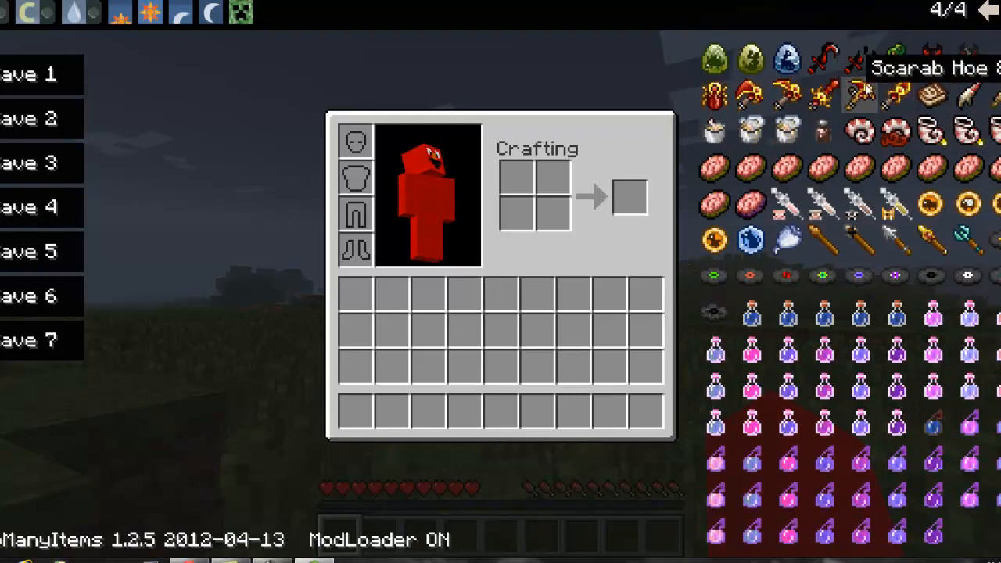
Step: Take the fossil-mod pickaxe and eggs into the hotbar and place a dinosaur egg on the grass
click(987, 10)
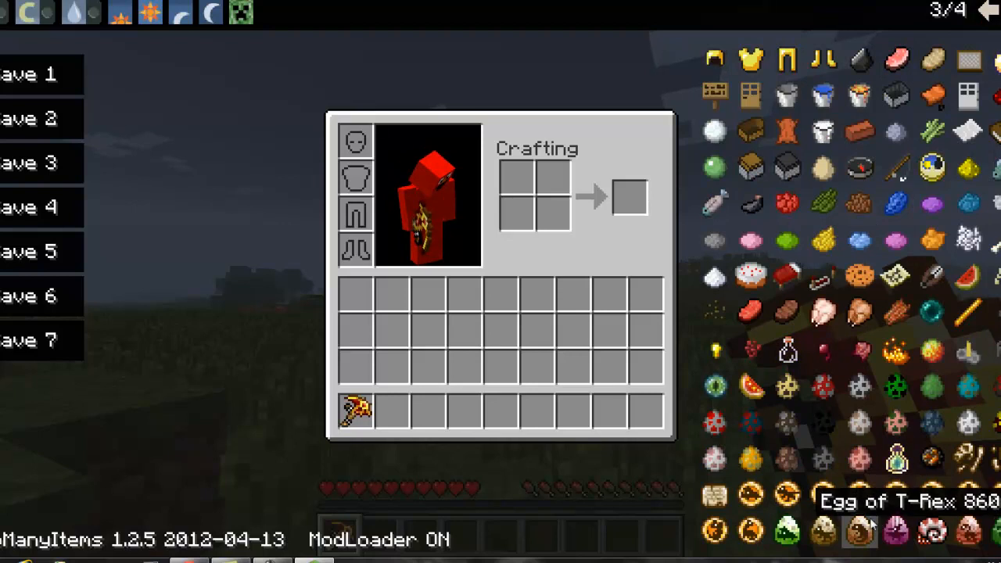
key(Escape)
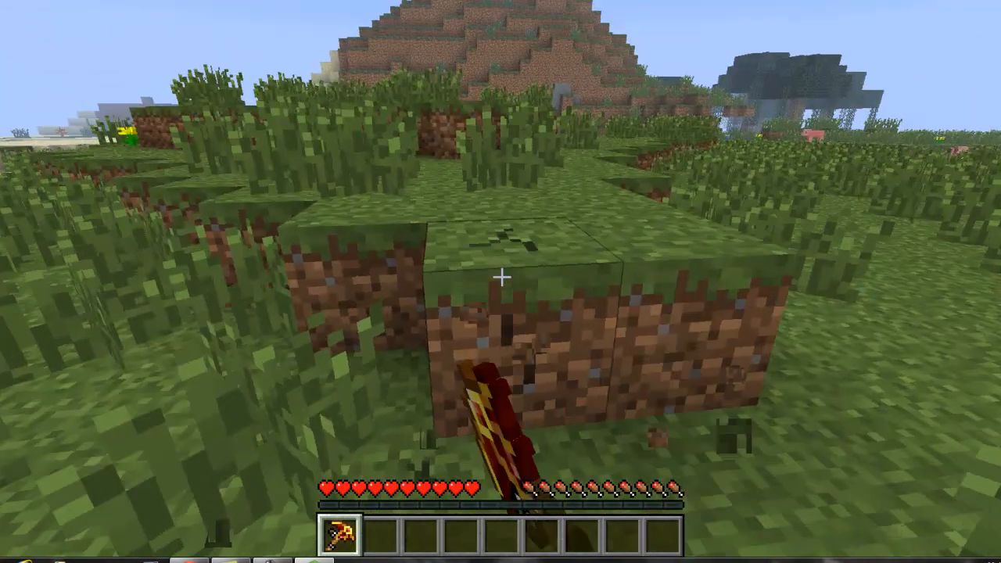
key(e)
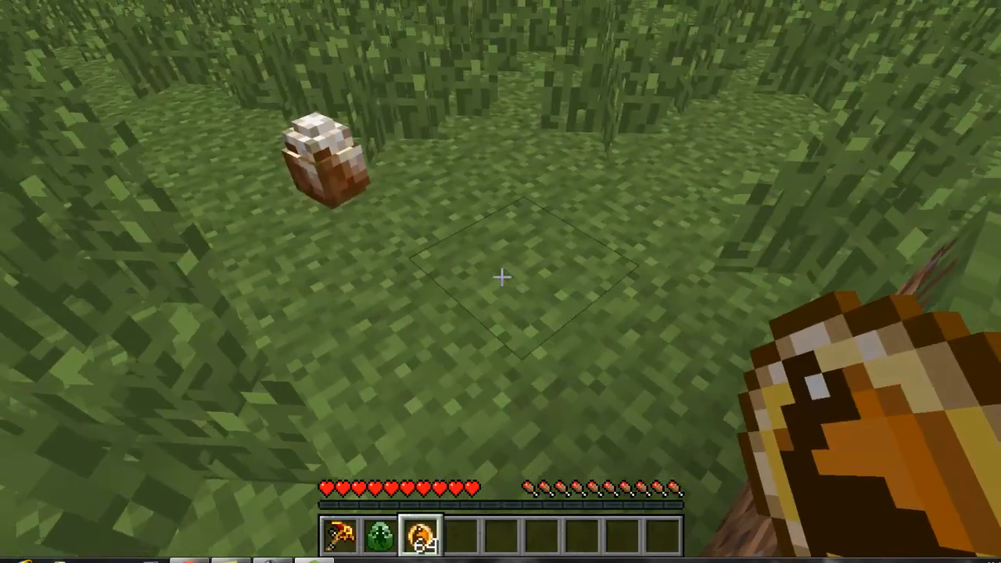
Step: Place a second egg and take a stack of Wooden Javelins from the next TooManyItems page into the hotbar
key(e)
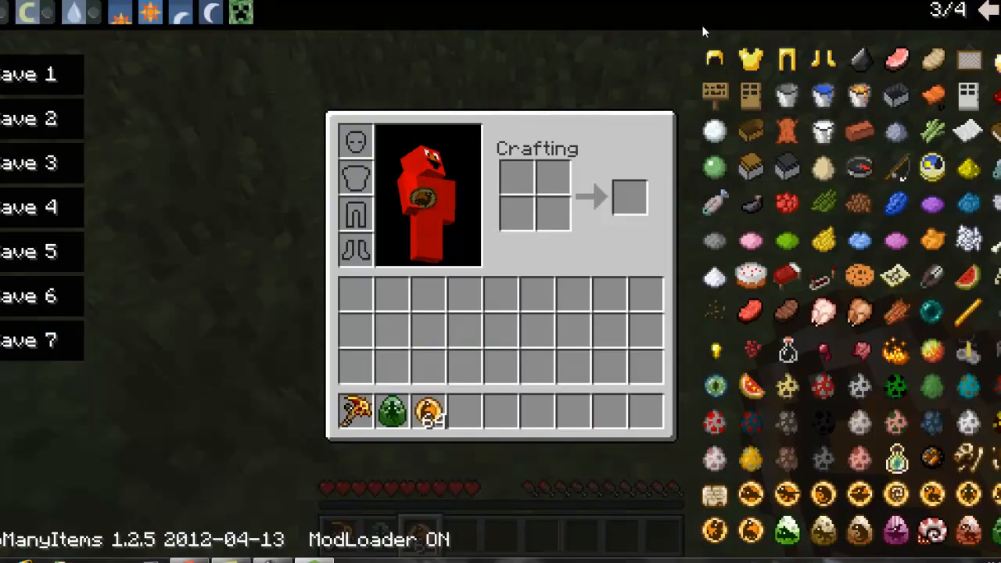
click(987, 9)
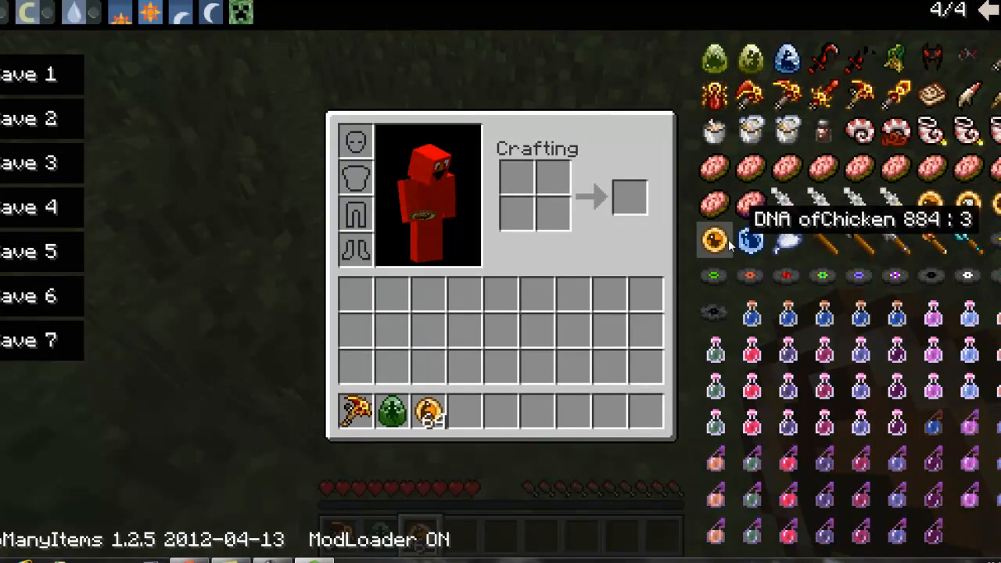
key(e)
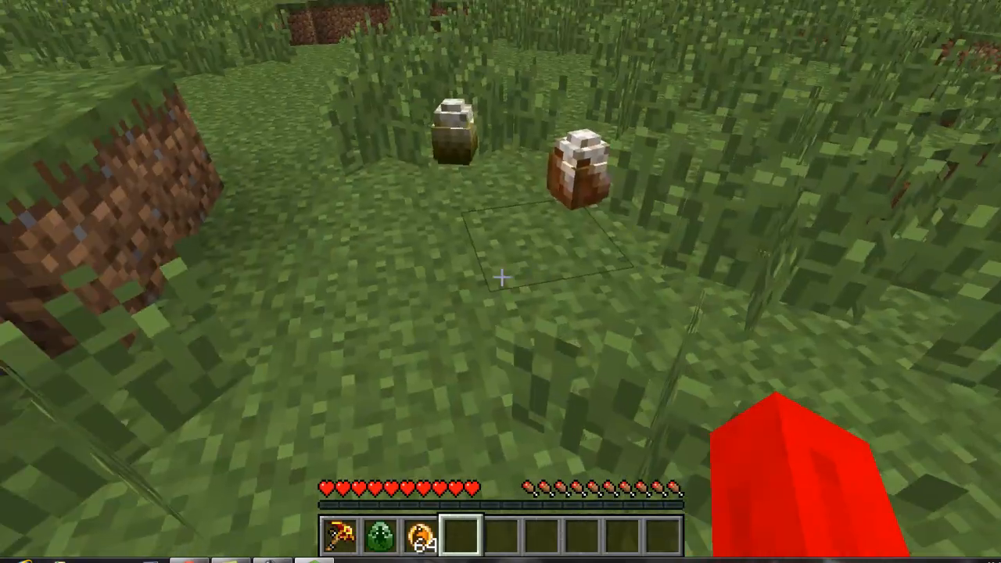
key(e)
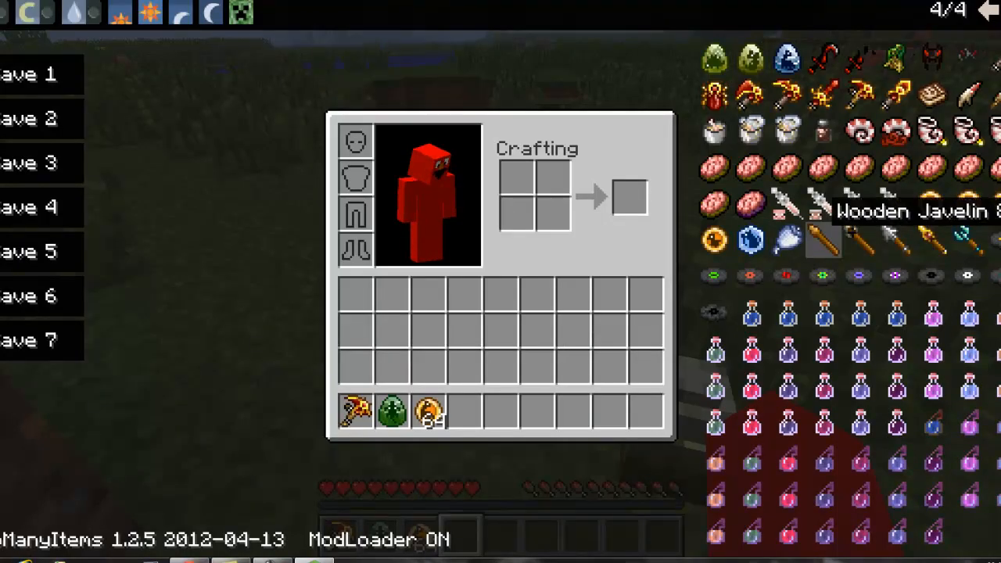
key(e)
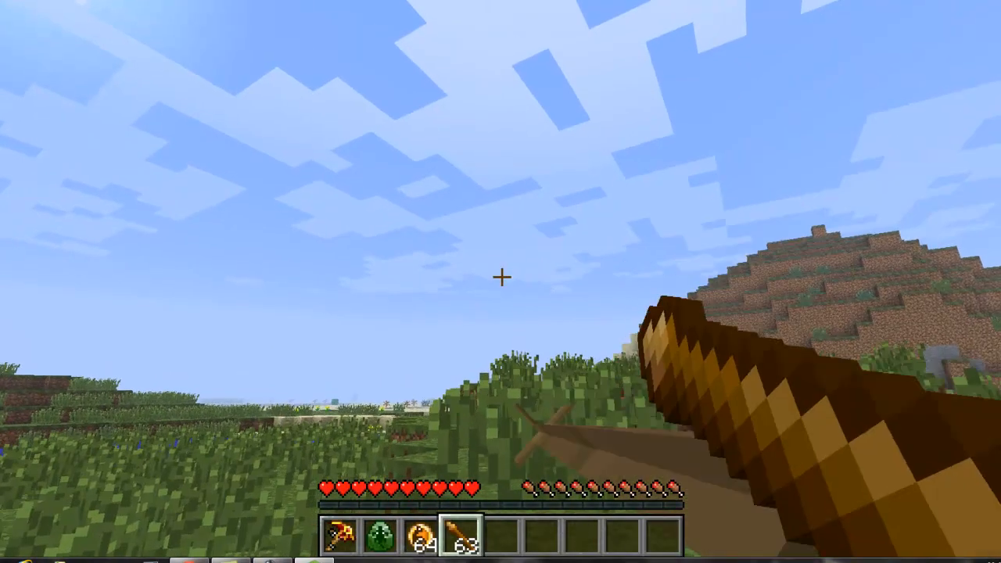
mouse_move(500, 278)
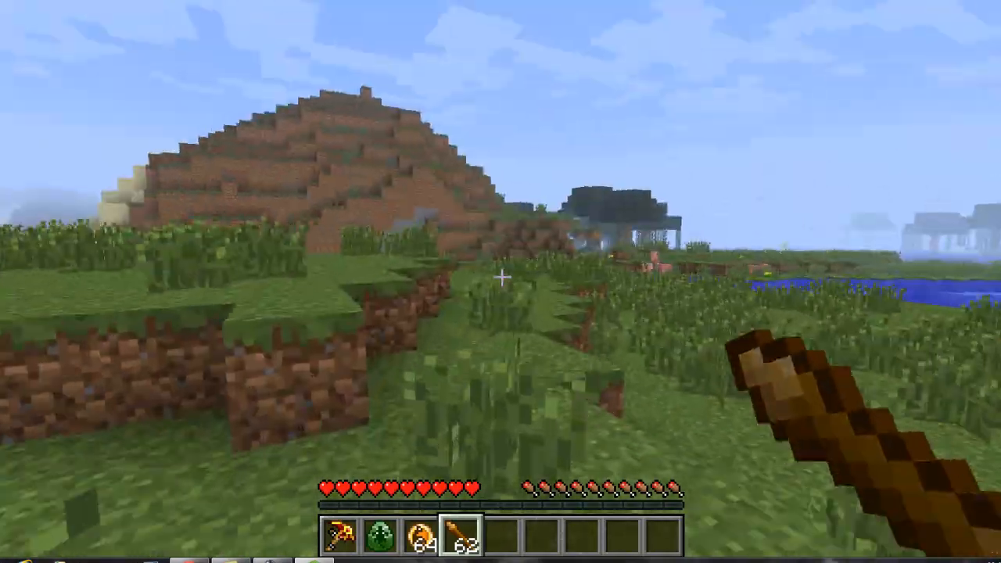
mouse_move(501, 282)
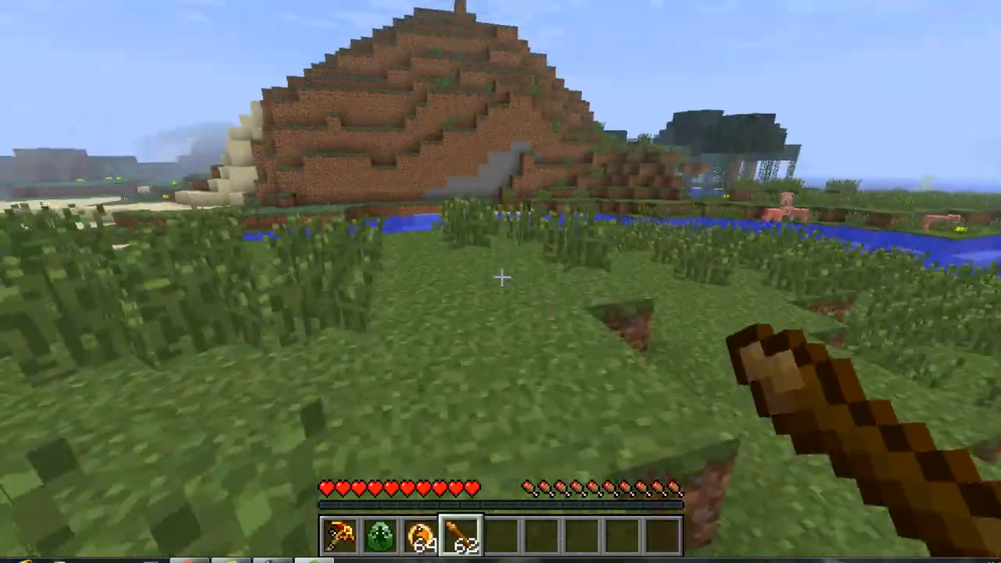